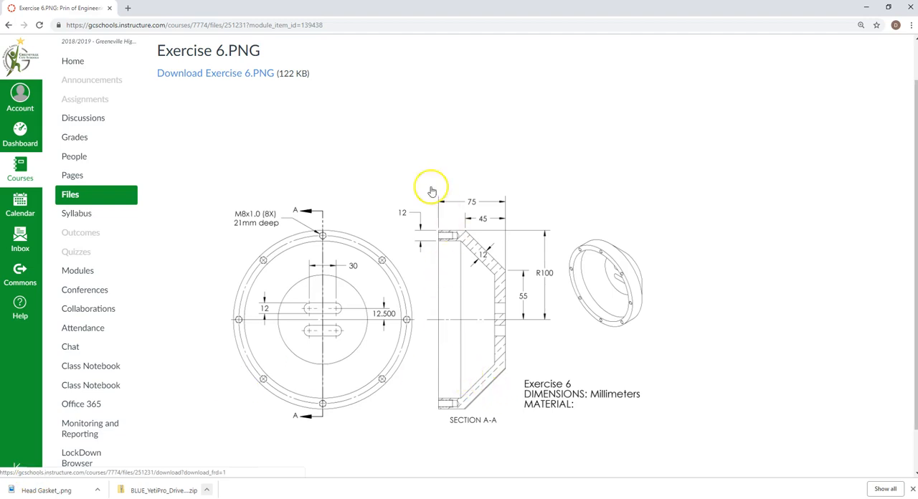
{"action": "mouse_move", "coordinate": [452, 332]}
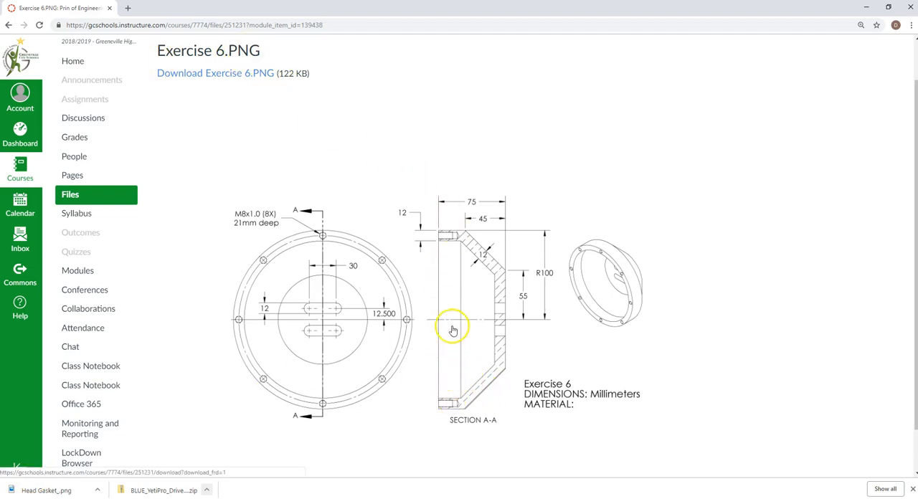
{"action": "mouse_move", "coordinate": [537, 338]}
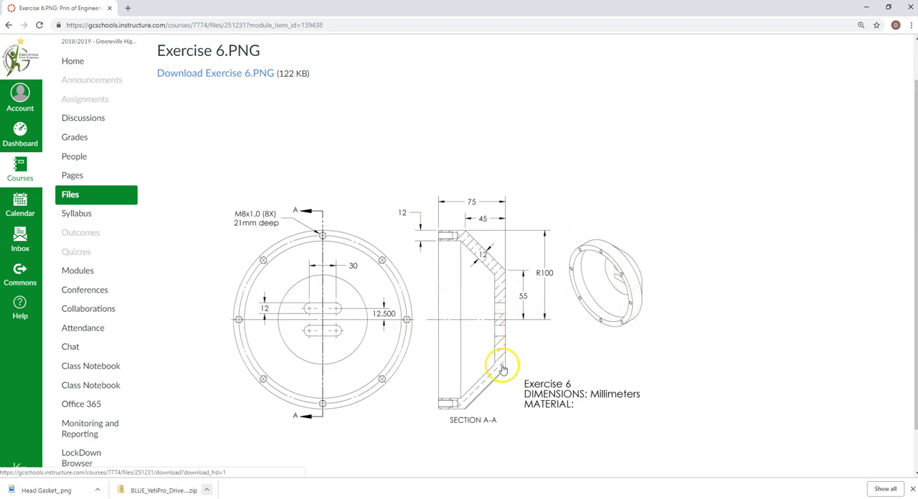
{"action": "mouse_move", "coordinate": [475, 238]}
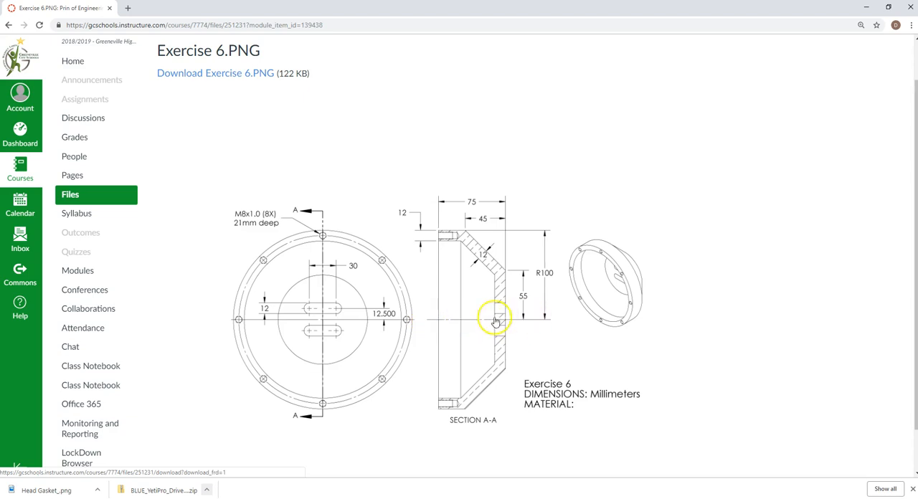
{"action": "mouse_move", "coordinate": [529, 319]}
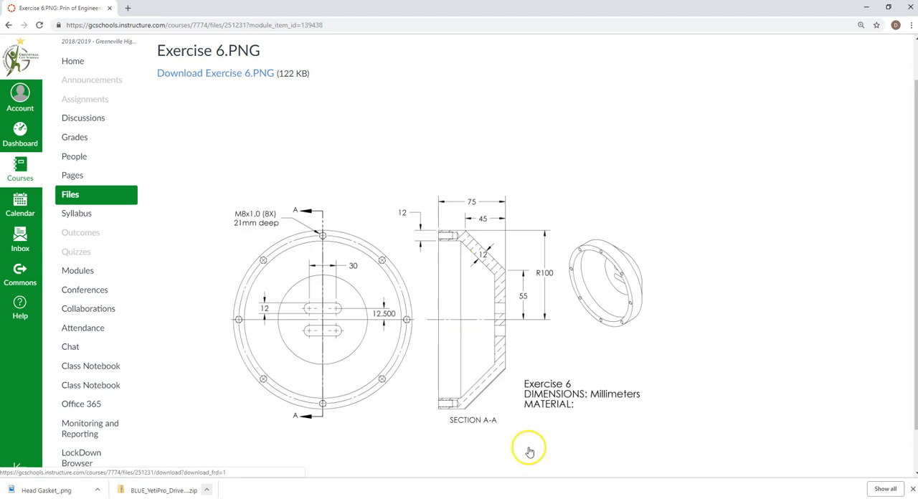
{"action": "mouse_move", "coordinate": [523, 273]}
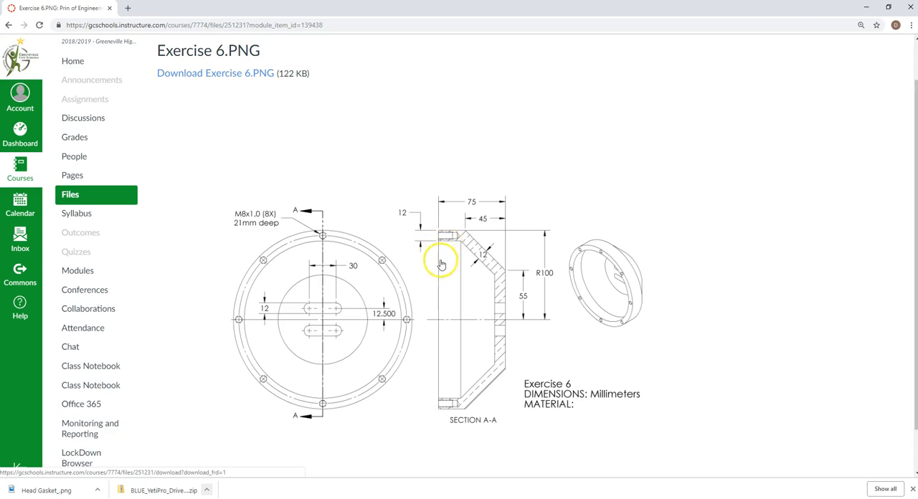
{"action": "mouse_move", "coordinate": [446, 240]}
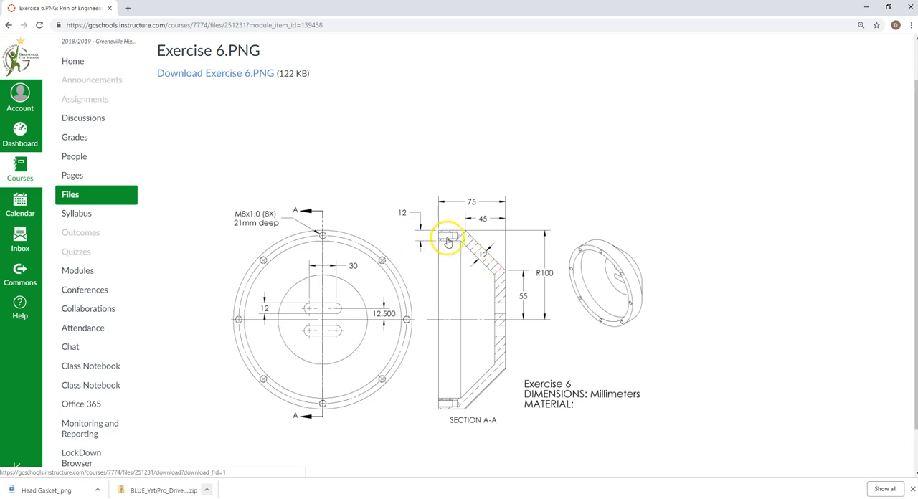
{"action": "mouse_move", "coordinate": [466, 245]}
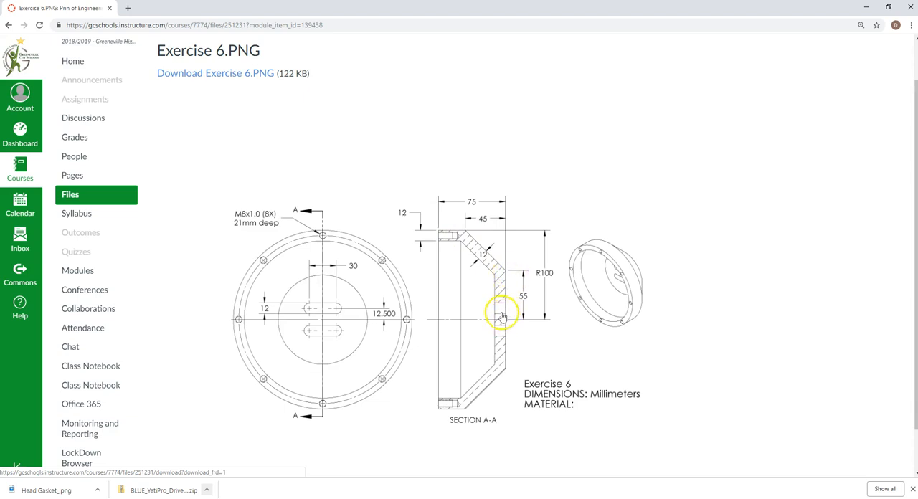
{"action": "mouse_move", "coordinate": [519, 298]}
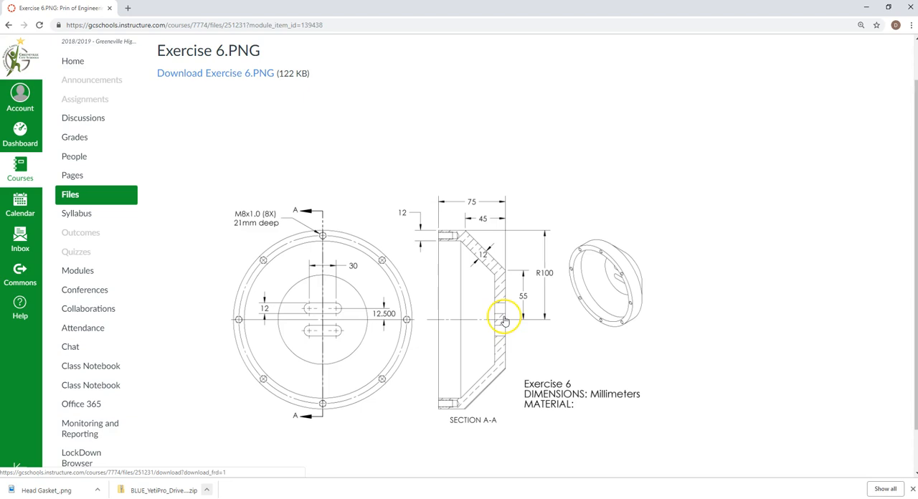
{"action": "mouse_move", "coordinate": [500, 326]}
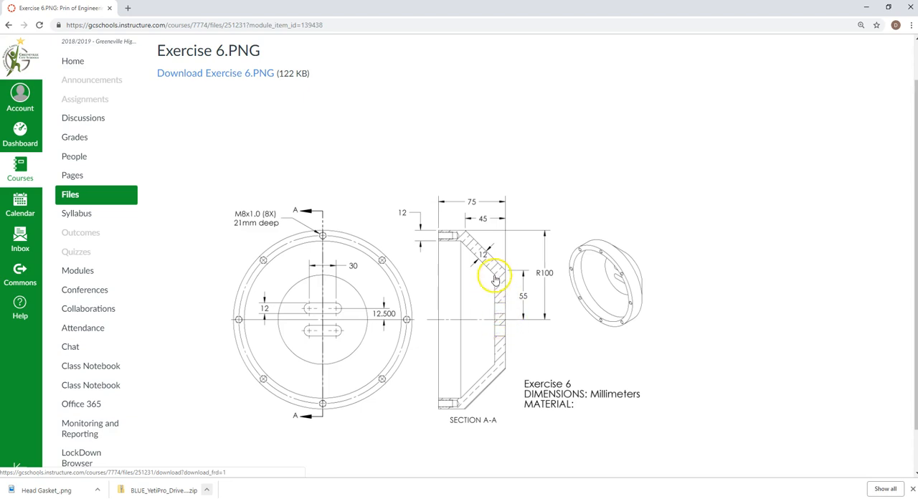
{"action": "mouse_move", "coordinate": [460, 246]}
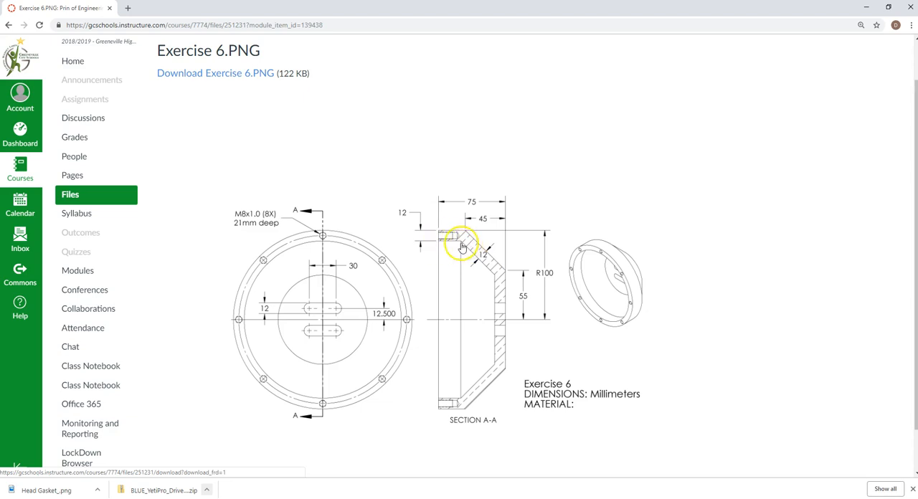
{"action": "mouse_move", "coordinate": [496, 275]}
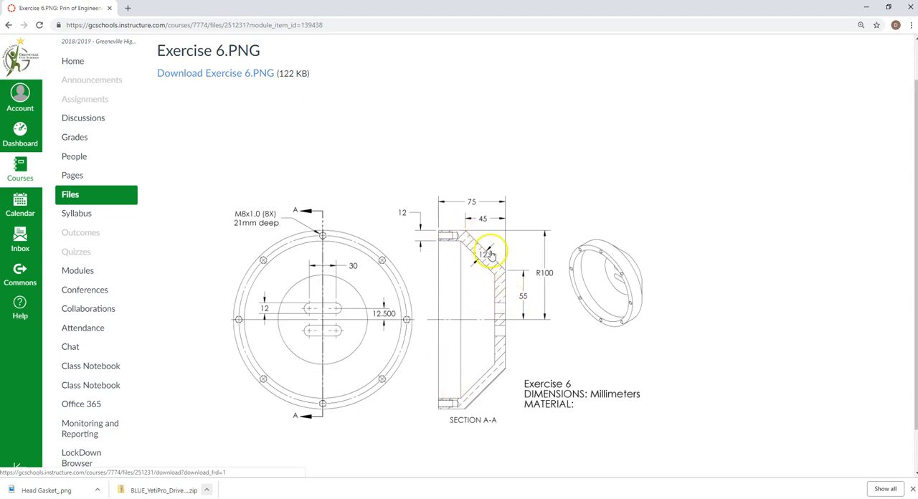
{"action": "mouse_move", "coordinate": [434, 248]}
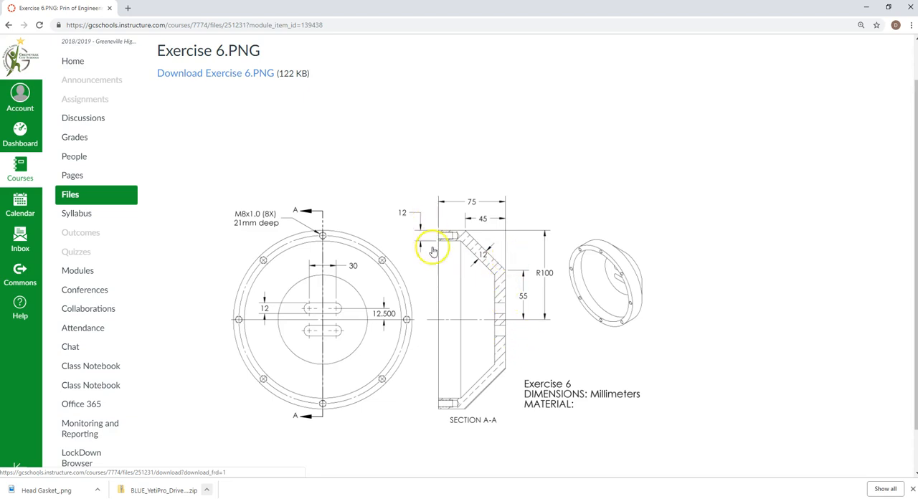
{"action": "mouse_move", "coordinate": [494, 270]}
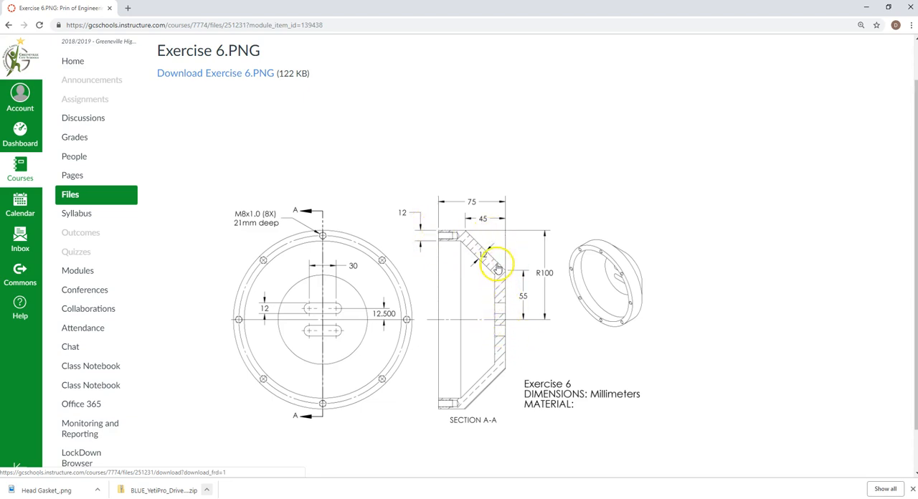
{"action": "mouse_move", "coordinate": [504, 315]}
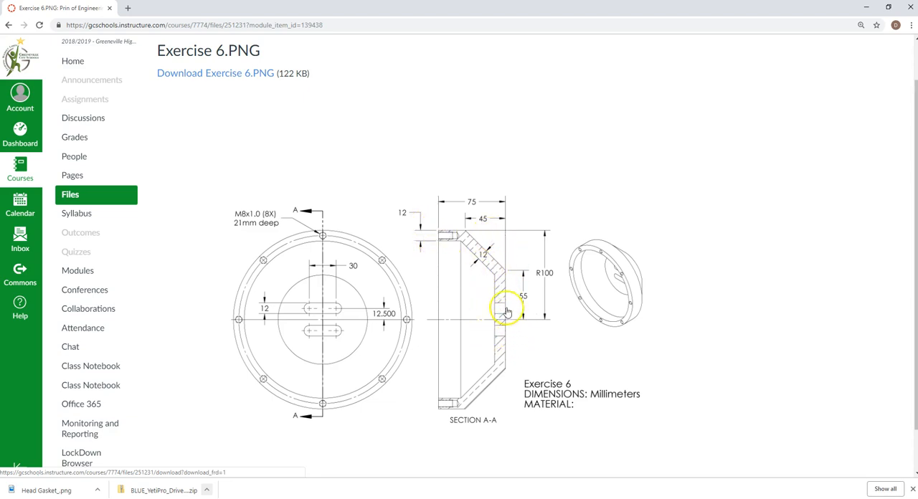
{"action": "mouse_move", "coordinate": [319, 313]}
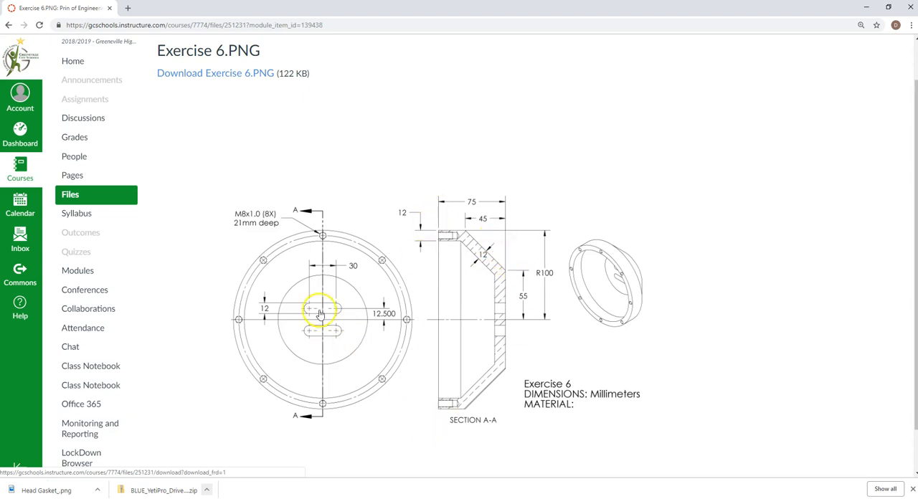
{"action": "mouse_move", "coordinate": [313, 317]}
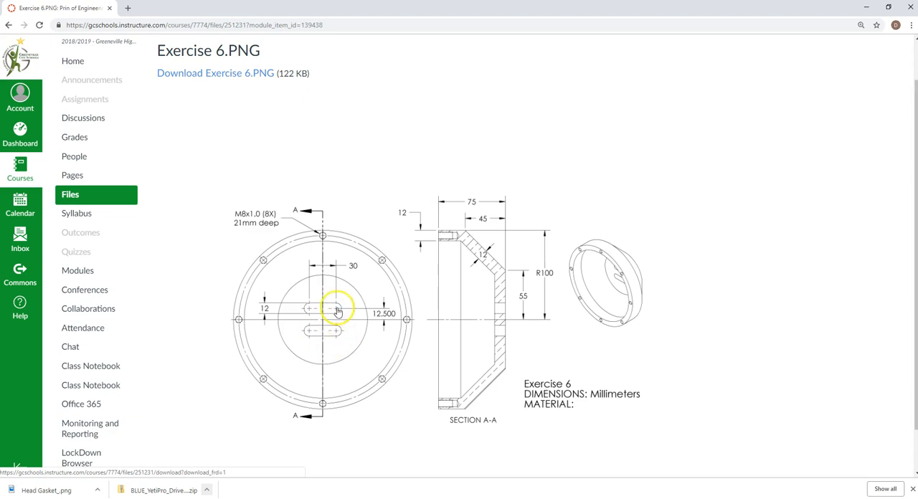
{"action": "mouse_move", "coordinate": [327, 312]}
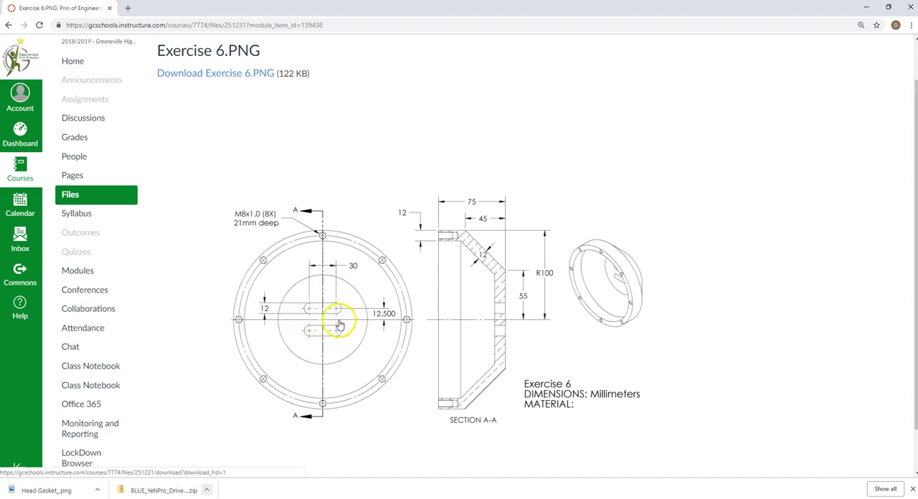
{"action": "mouse_move", "coordinate": [247, 261]}
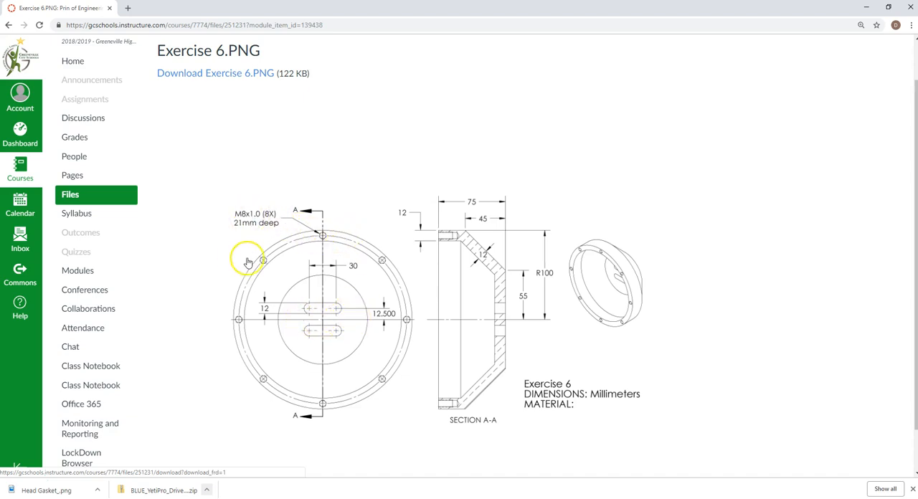
{"action": "mouse_move", "coordinate": [323, 239]}
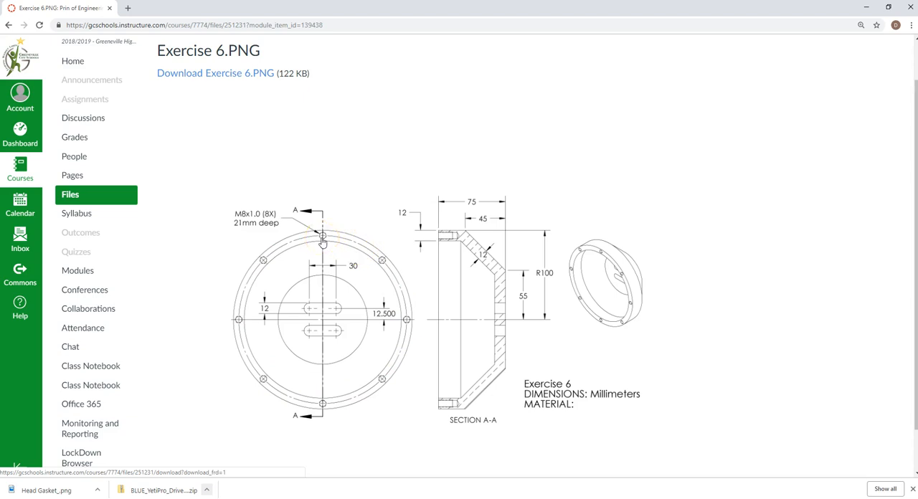
{"action": "mouse_move", "coordinate": [380, 270]}
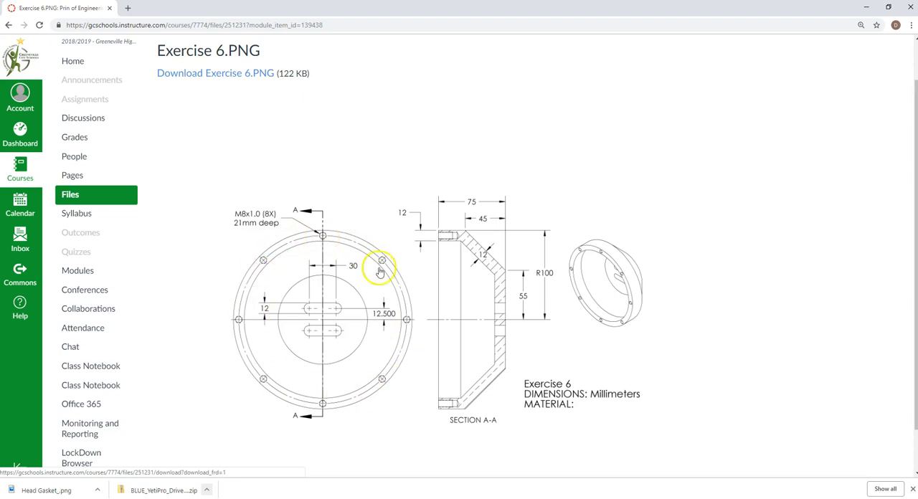
{"action": "mouse_move", "coordinate": [242, 329]}
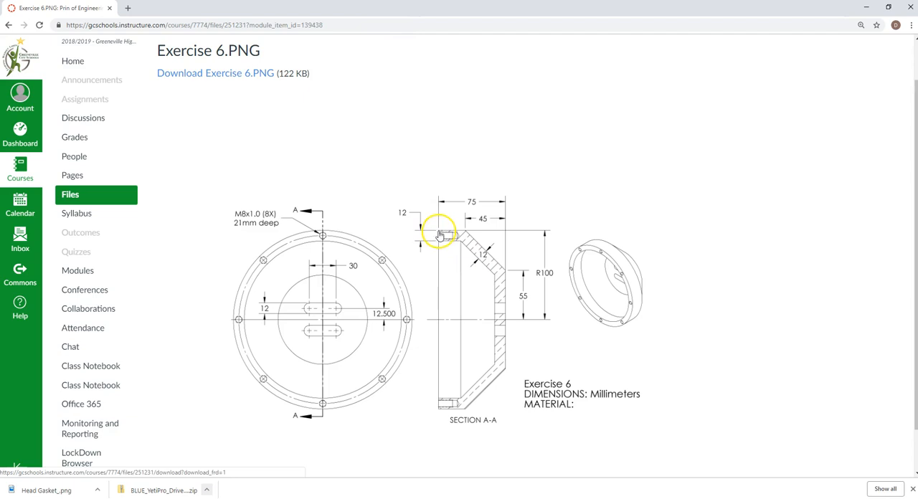
{"action": "mouse_move", "coordinate": [507, 320]}
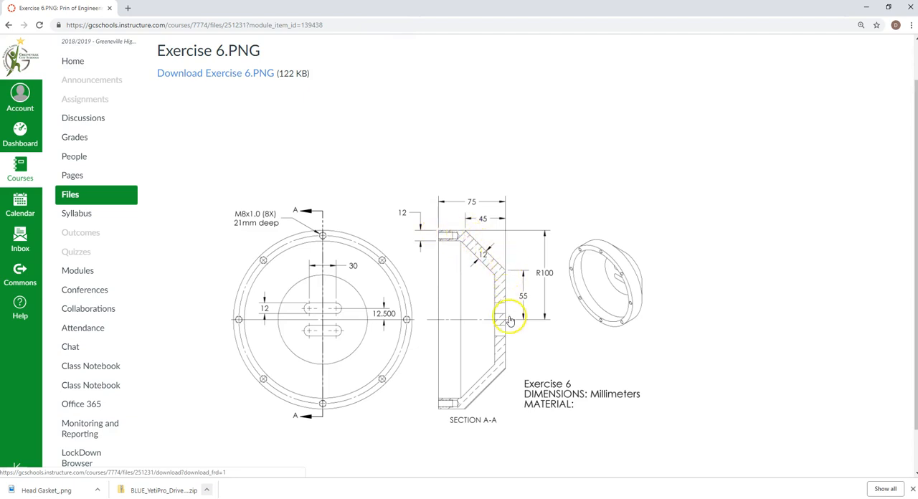
{"action": "mouse_move", "coordinate": [459, 231]}
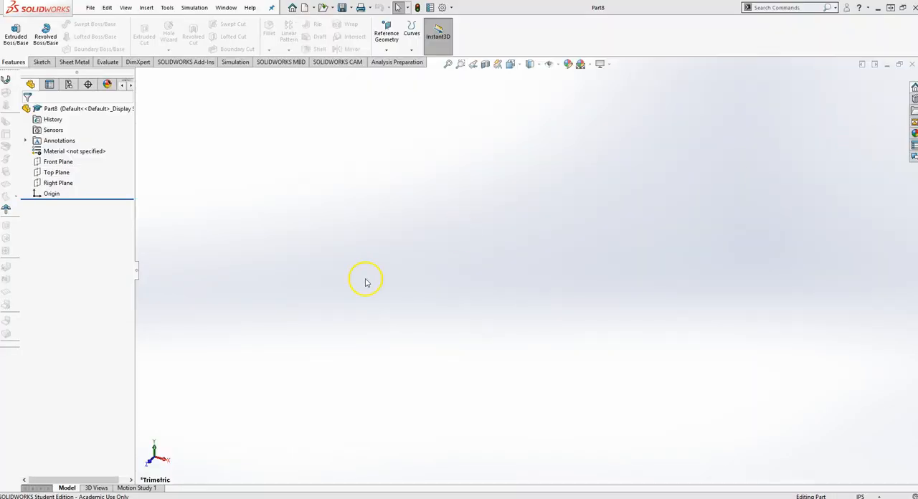
- Sketch a horizontal, slanted and vertical line chain on the Right Plane, skipping the dimension
{"action": "left_click", "coordinate": [45, 33]}
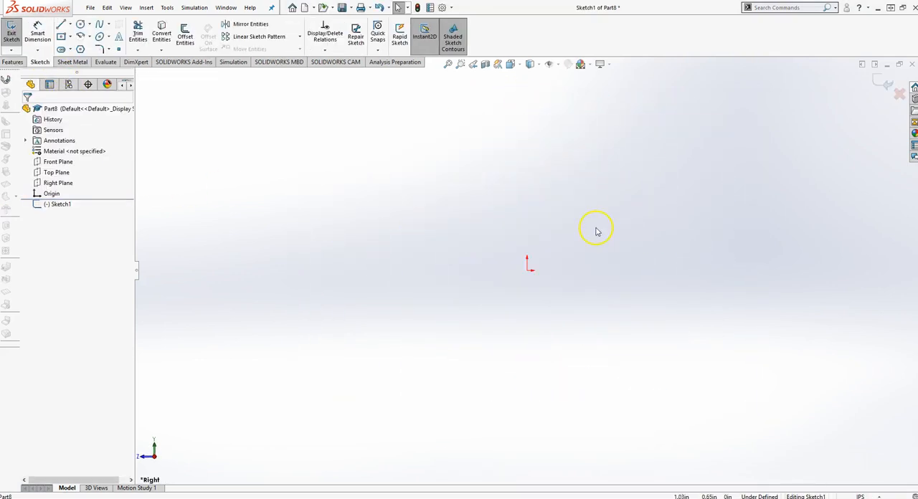
{"action": "left_click", "coordinate": [66, 25]}
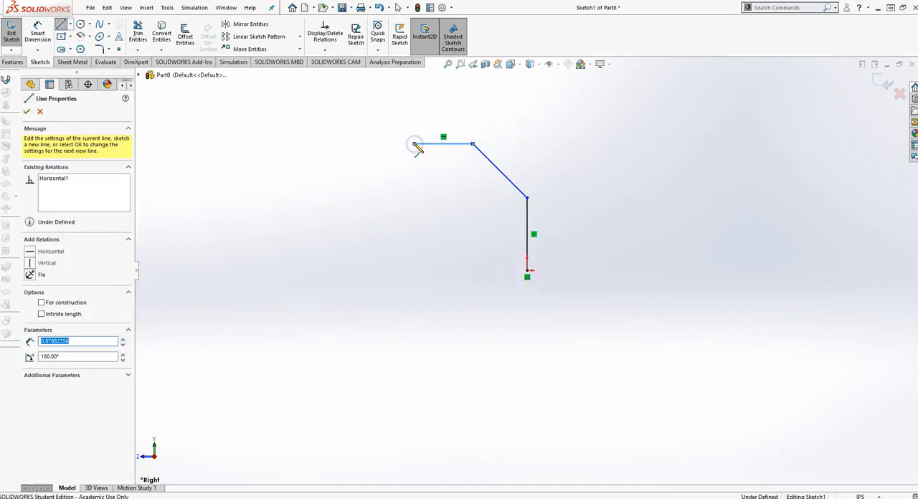
{"action": "left_click", "coordinate": [527, 261]}
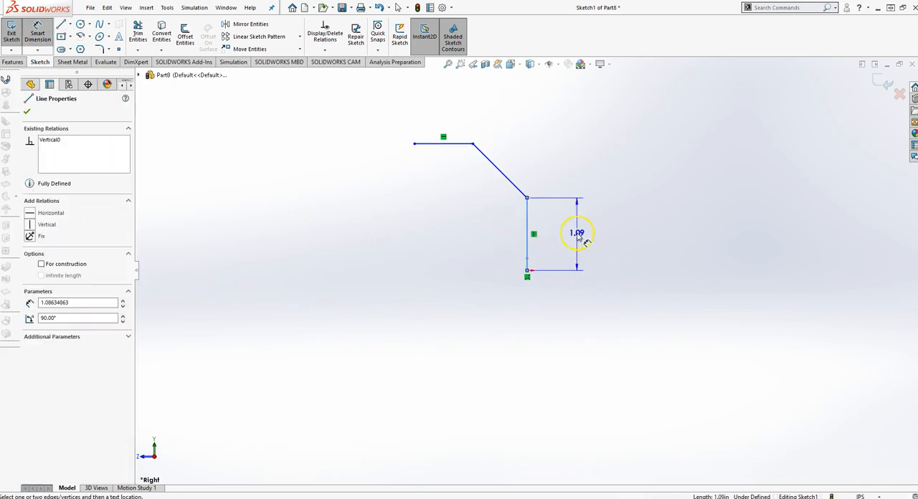
{"action": "double_click", "coordinate": [577, 232]}
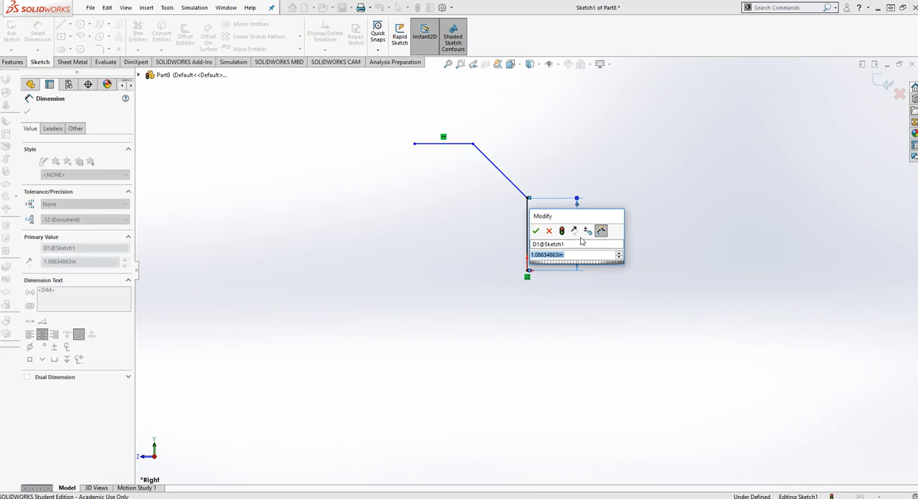
{"action": "left_click", "coordinate": [537, 231]}
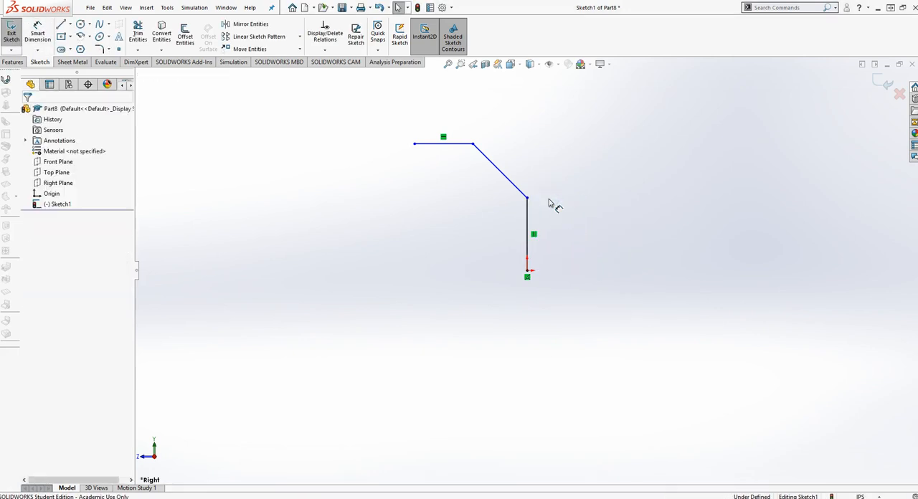
- Switch units to MMGS, reopen Sketch1, and dimension widths 75, 45 and heights 100, 55 mm
{"action": "left_click", "coordinate": [860, 493]}
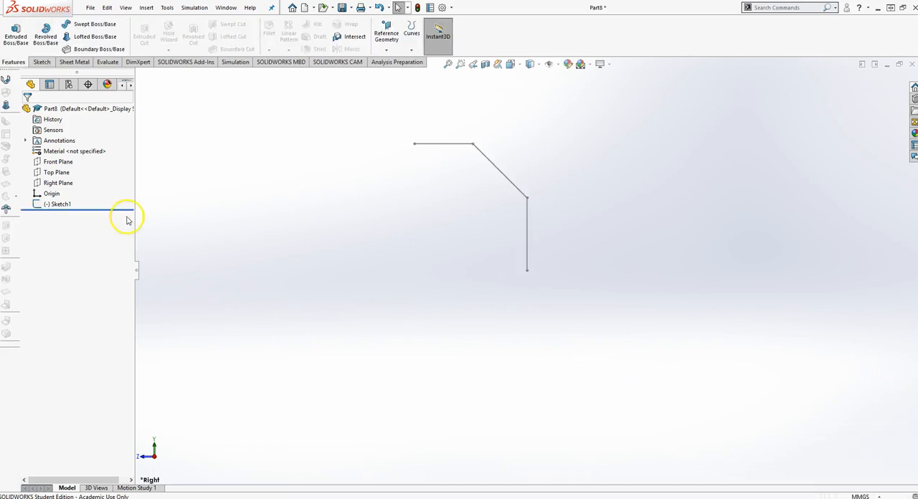
{"action": "left_click", "coordinate": [61, 205]}
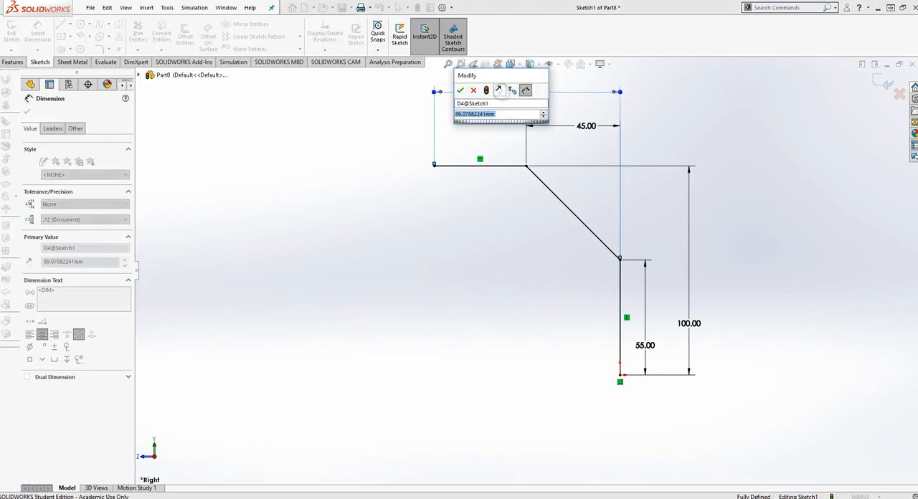
{"action": "left_click", "coordinate": [463, 89]}
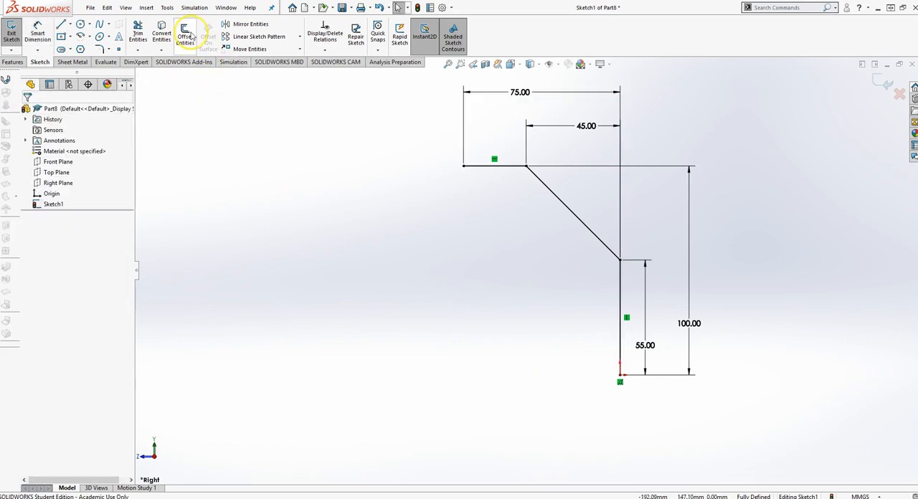
- Offset the whole profile chain by 12 mm with ends capped by lines
{"action": "left_click", "coordinate": [186, 36]}
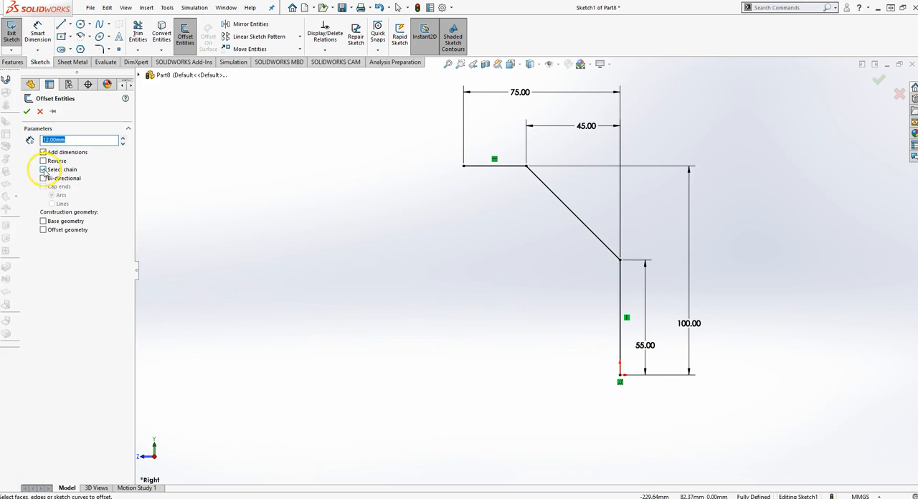
{"action": "left_click", "coordinate": [43, 169]}
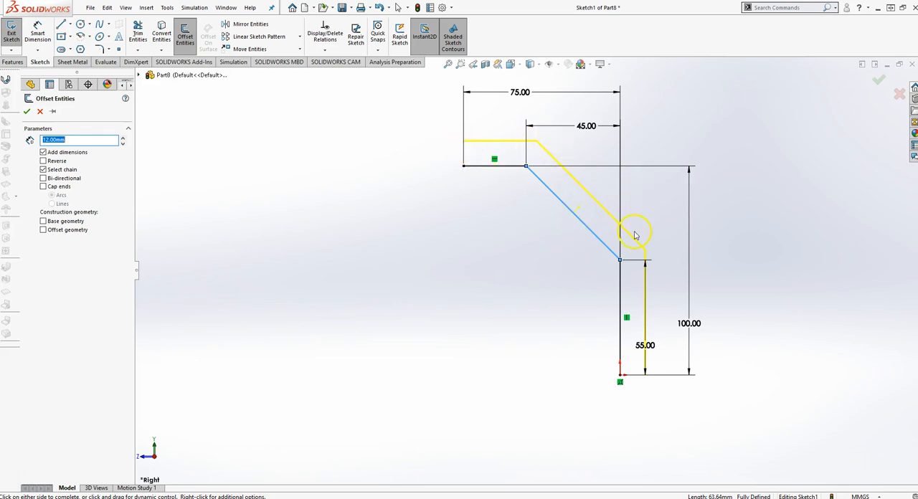
{"action": "mouse_move", "coordinate": [540, 145]}
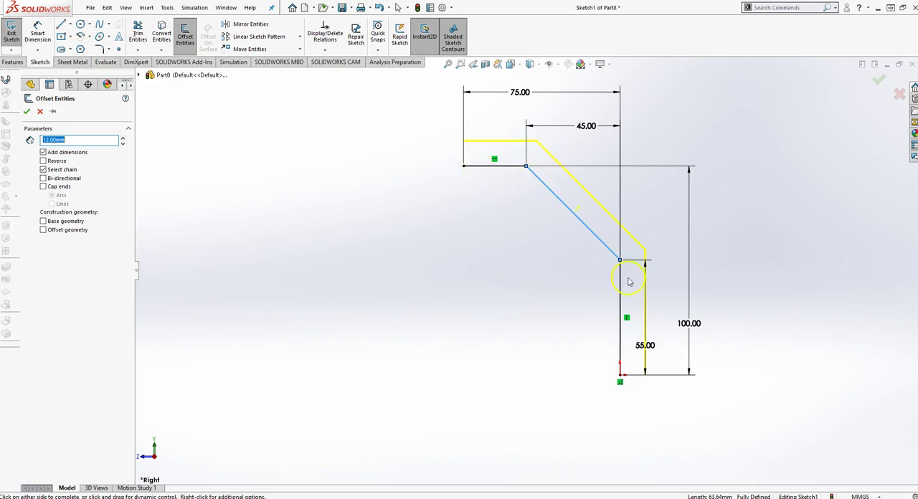
{"action": "mouse_move", "coordinate": [492, 159]}
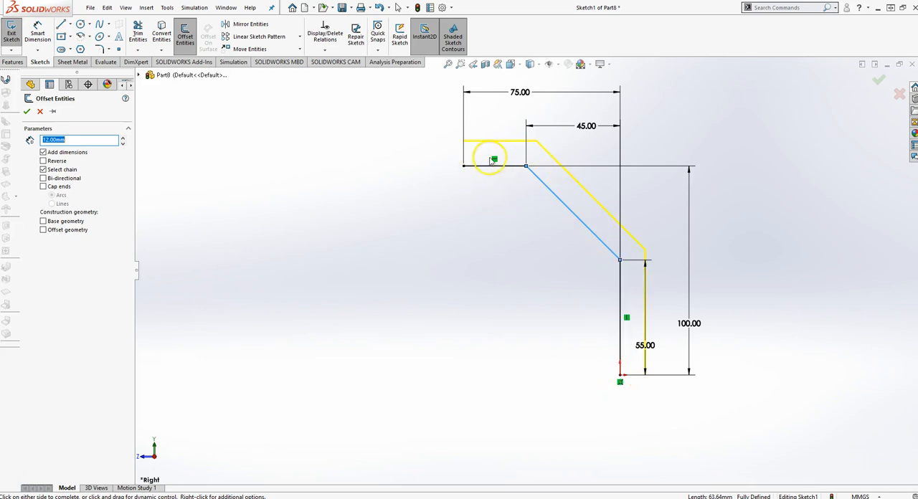
{"action": "mouse_move", "coordinate": [584, 183]}
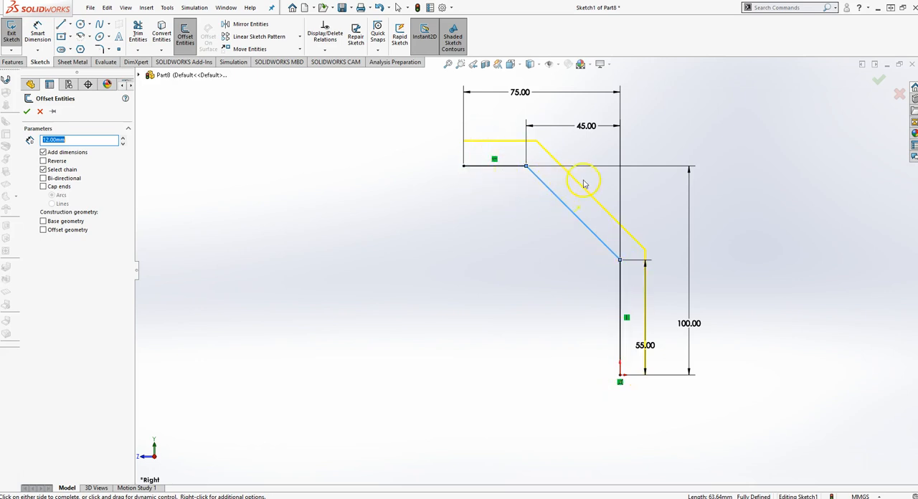
{"action": "mouse_move", "coordinate": [608, 194]}
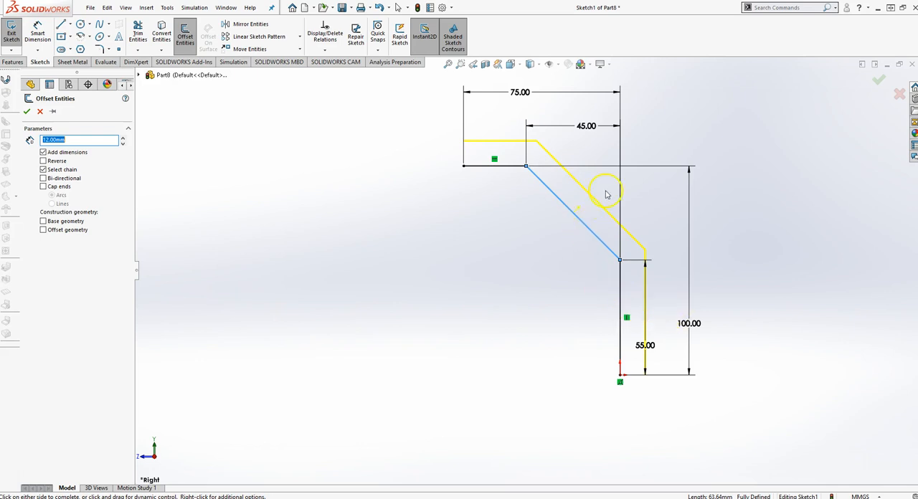
{"action": "mouse_move", "coordinate": [581, 225]}
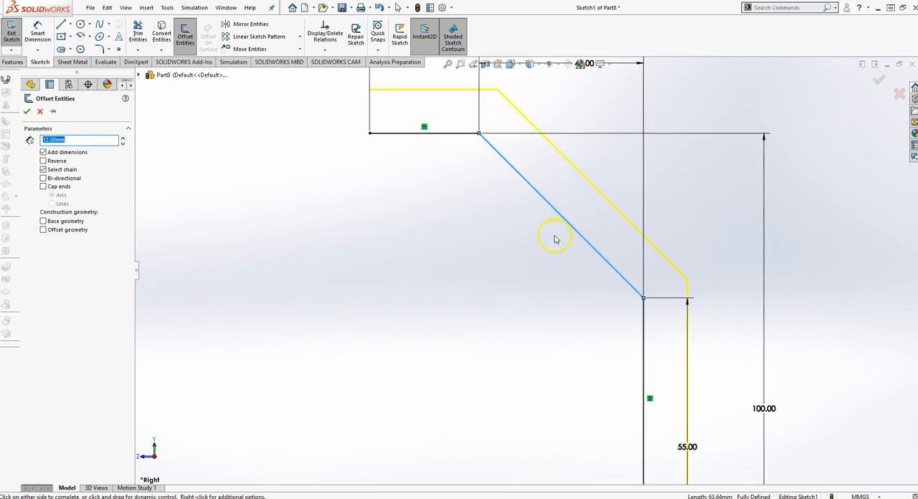
{"action": "mouse_move", "coordinate": [587, 210]}
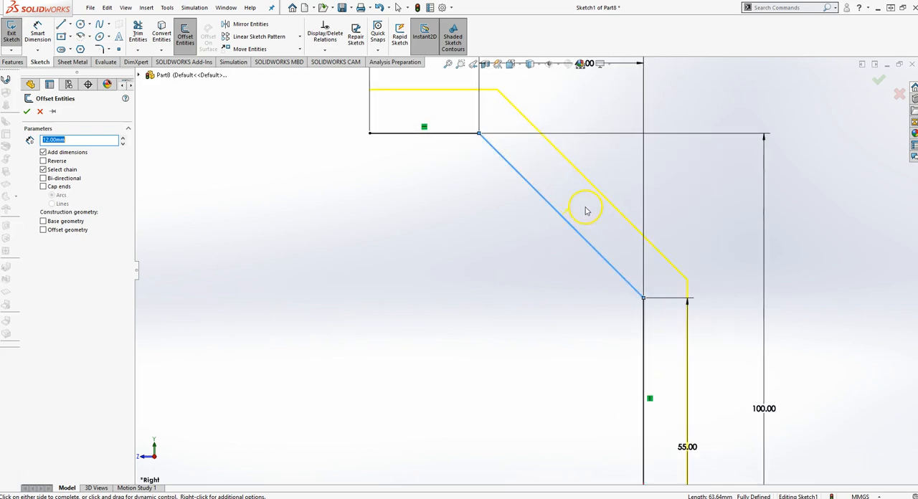
{"action": "mouse_move", "coordinate": [593, 212]}
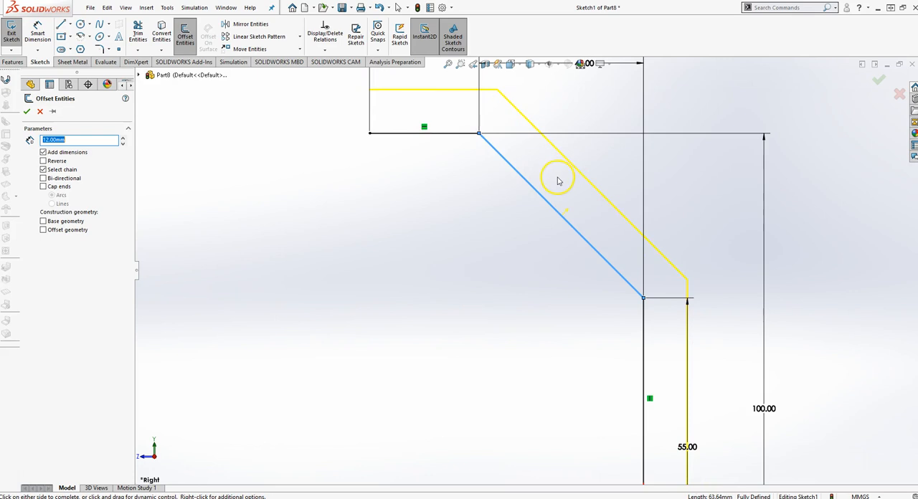
{"action": "mouse_move", "coordinate": [540, 219]}
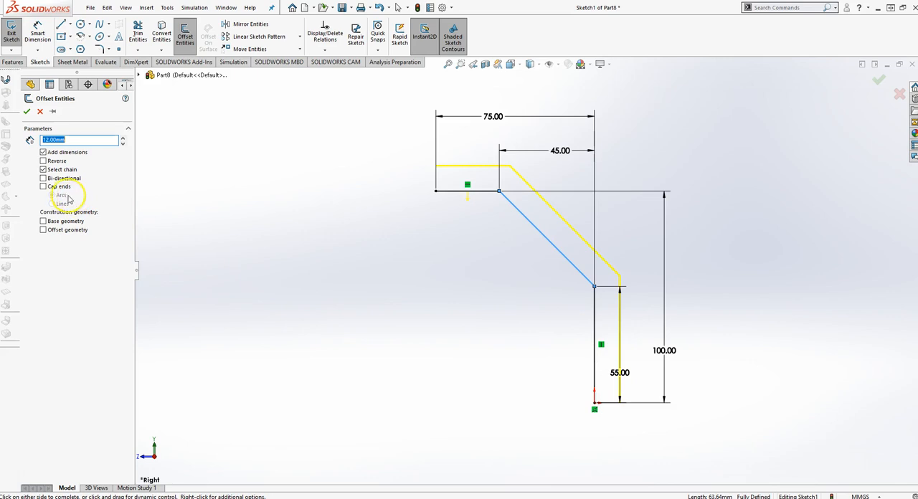
{"action": "mouse_move", "coordinate": [111, 206]}
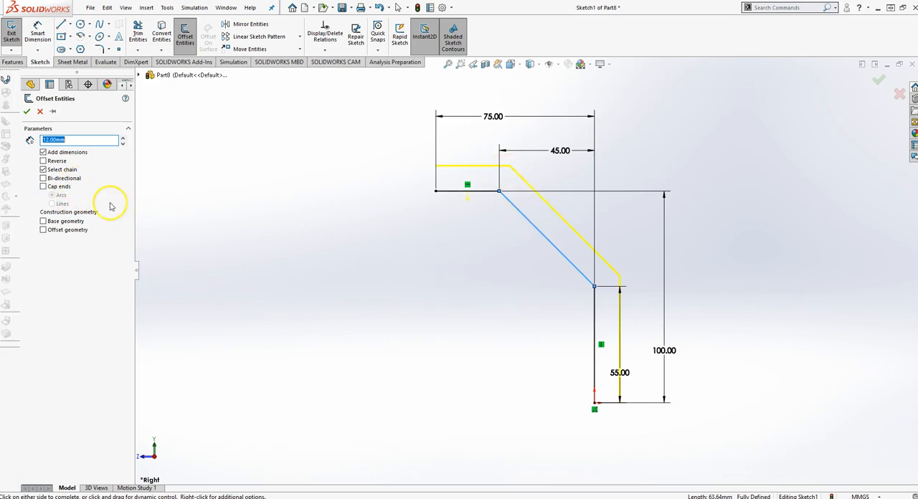
{"action": "left_click", "coordinate": [43, 187]}
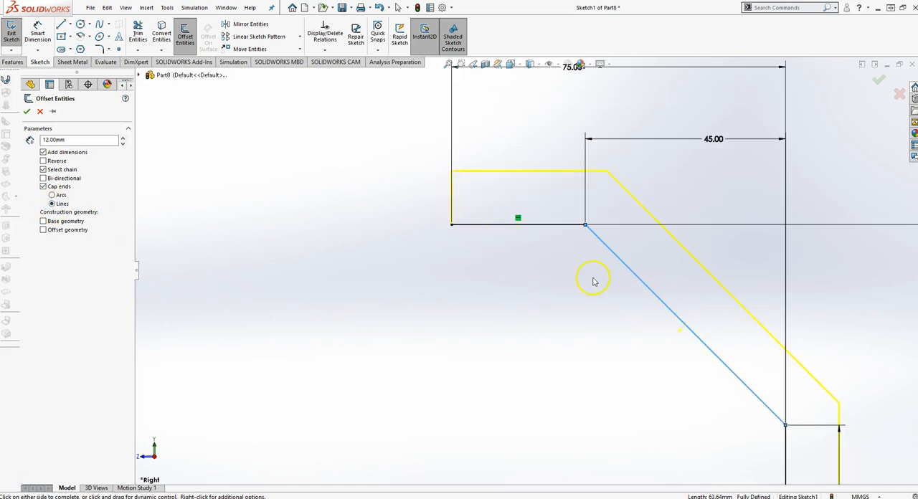
{"action": "mouse_move", "coordinate": [450, 234]}
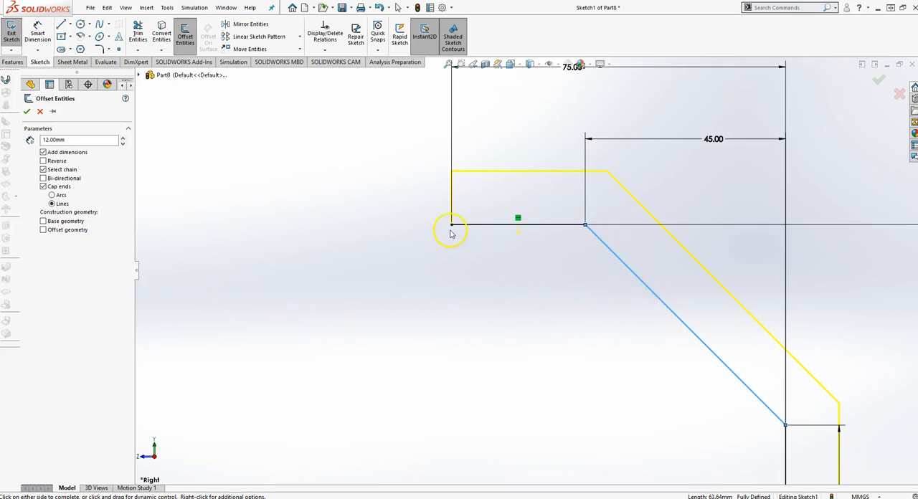
{"action": "mouse_move", "coordinate": [457, 224]}
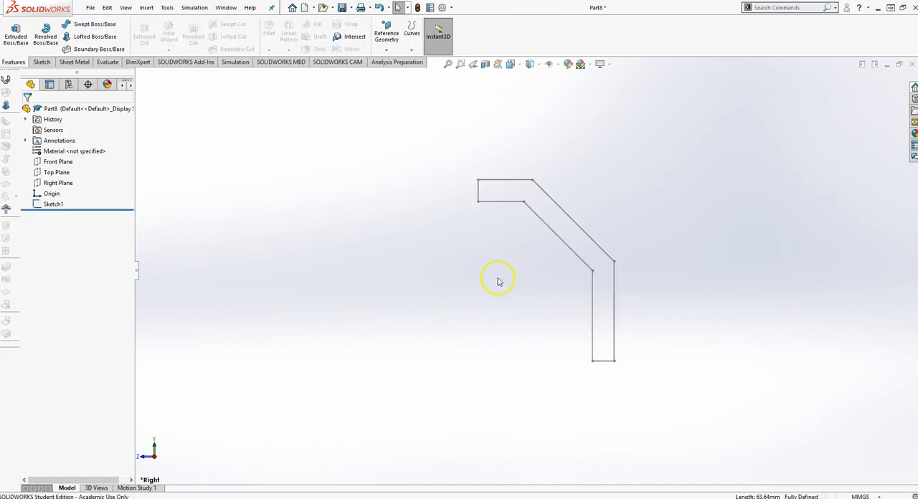
- Revolve the outline 360° about the vertical line into a solid cup
{"action": "left_click", "coordinate": [53, 204]}
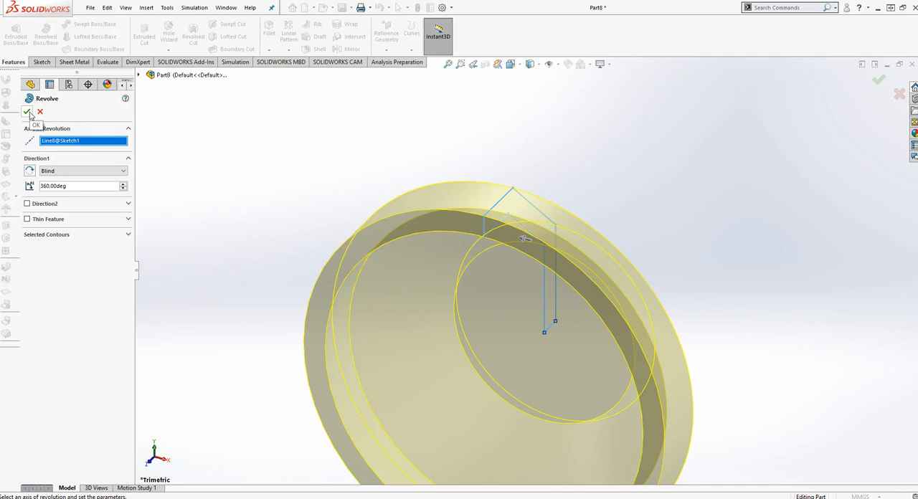
{"action": "left_click", "coordinate": [27, 113]}
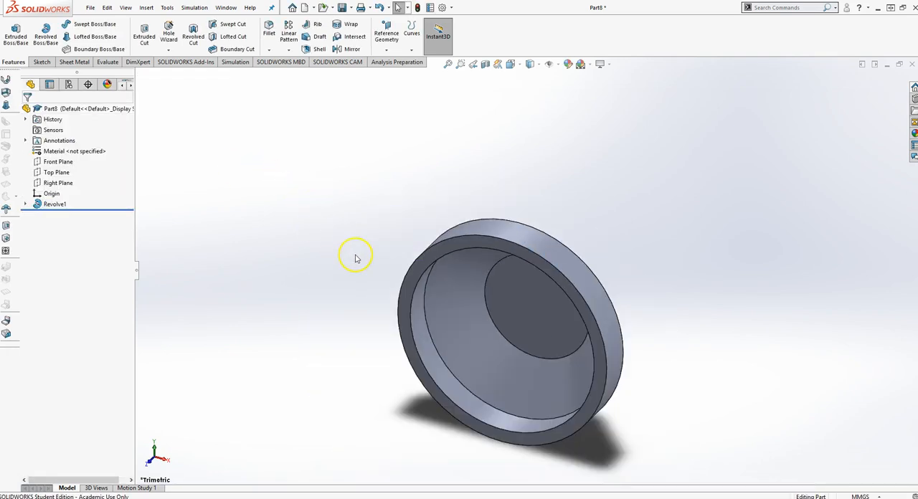
{"action": "left_click_drag", "start_coordinate": [354, 257], "coordinate": [315, 172]}
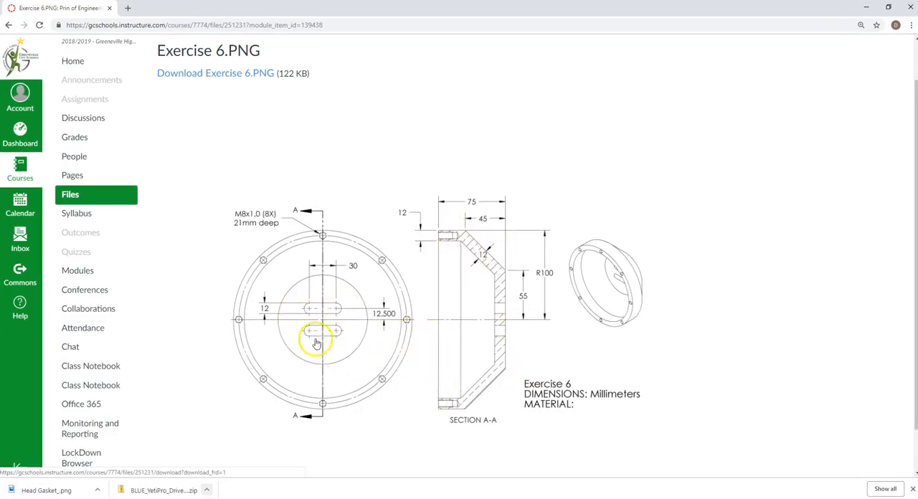
{"action": "mouse_move", "coordinate": [269, 219]}
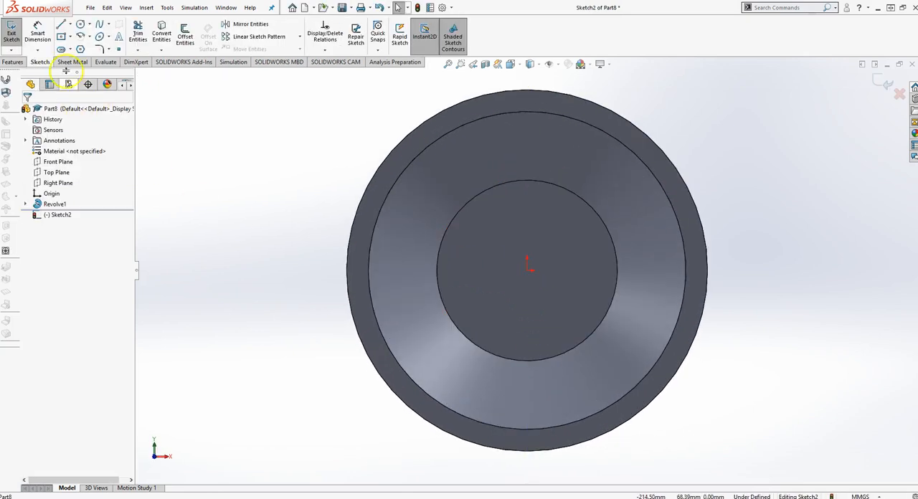
- Draw a centerline and straight slot, align it vertically with the origin, dimension 30, 12, 12.5 mm
{"action": "left_click", "coordinate": [63, 36]}
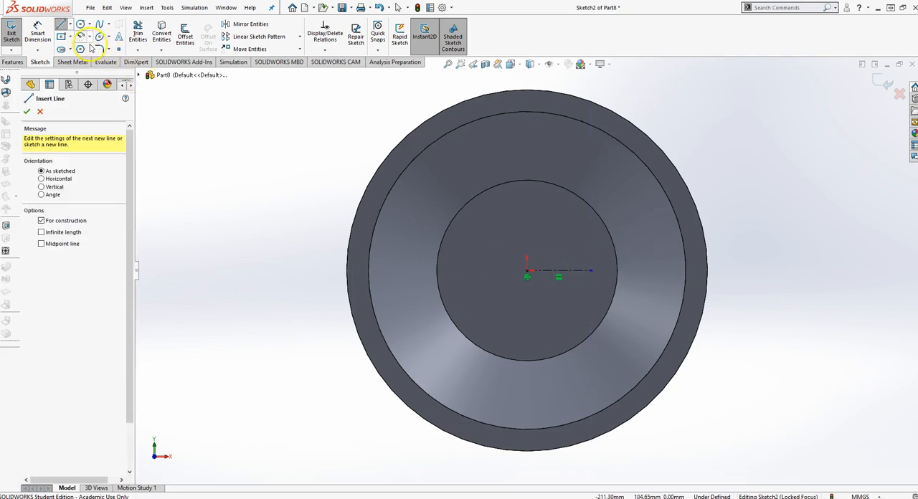
{"action": "left_click", "coordinate": [89, 48]}
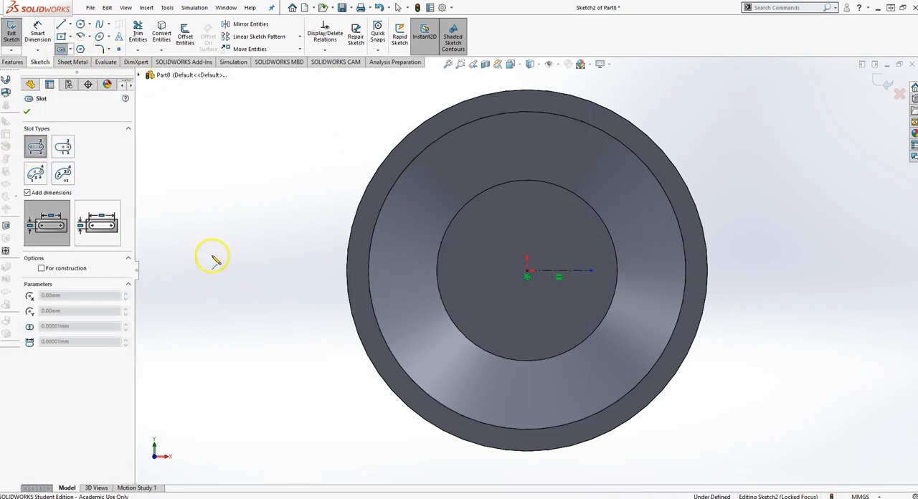
{"action": "mouse_move", "coordinate": [63, 147]}
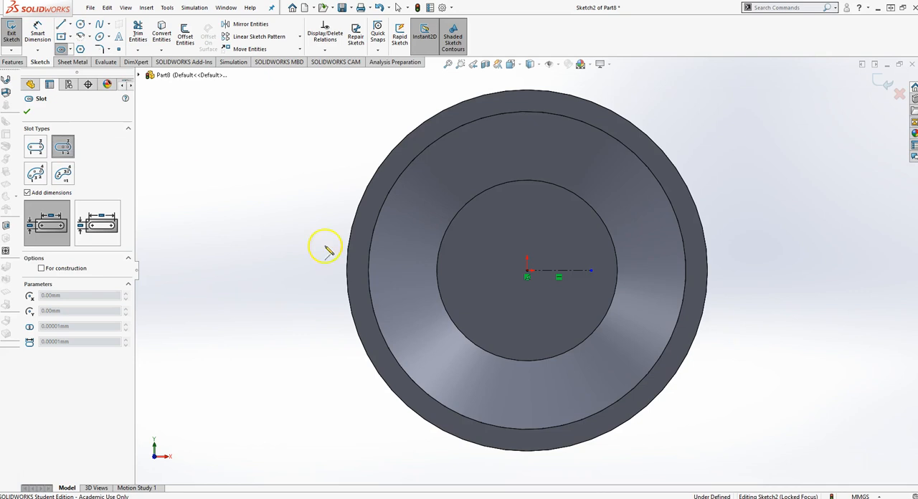
{"action": "mouse_move", "coordinate": [527, 242]}
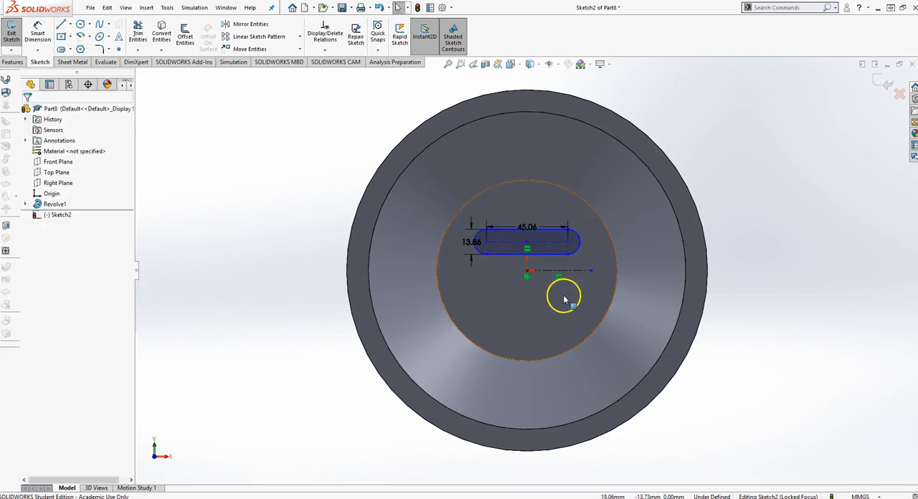
{"action": "left_click", "coordinate": [527, 271]}
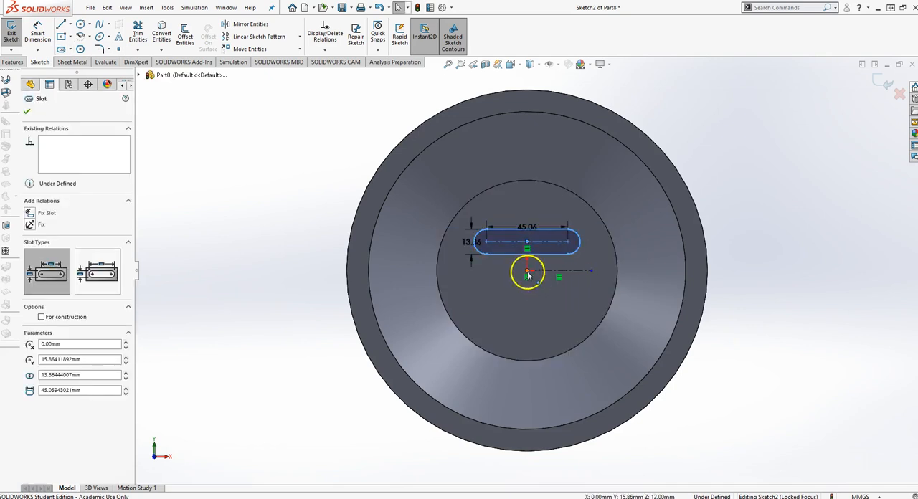
{"action": "left_click", "coordinate": [526, 271]}
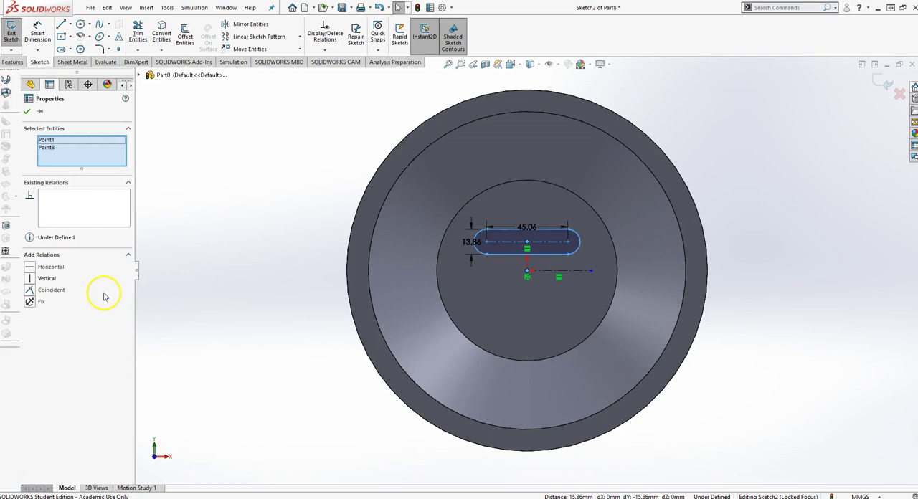
{"action": "left_click", "coordinate": [46, 278]}
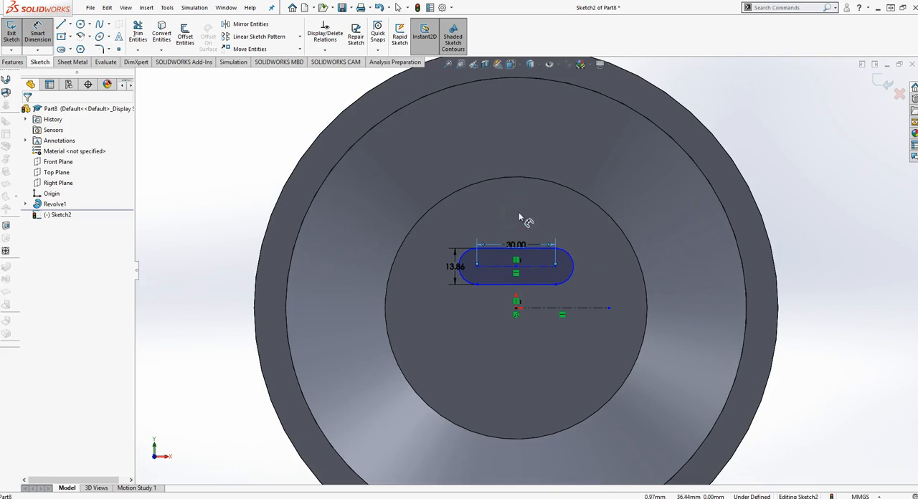
{"action": "double_click", "coordinate": [453, 265]}
{"action": "type", "text": "12"}
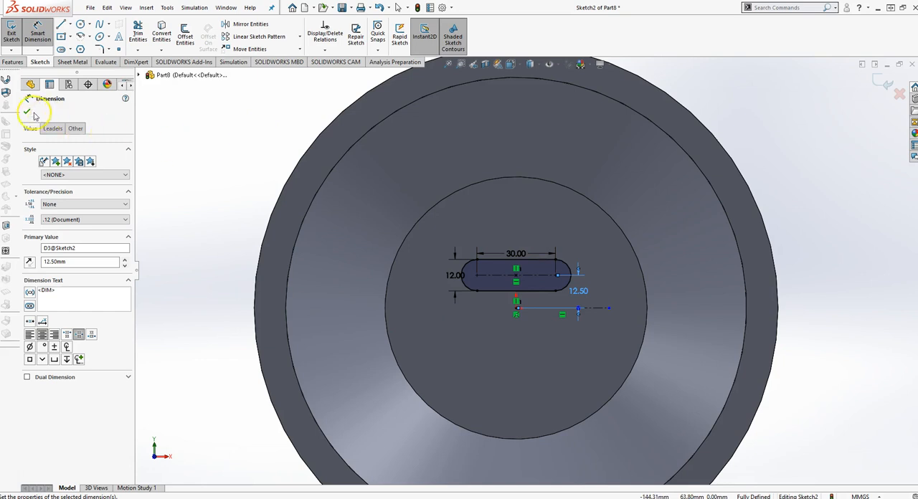
{"action": "left_click", "coordinate": [26, 113]}
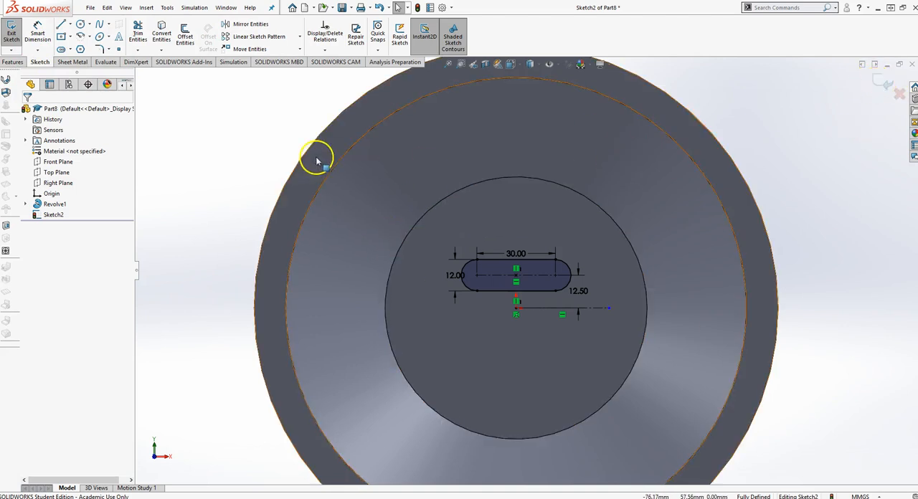
- Mirror Slot1 about the horizontal construction line
{"action": "left_click", "coordinate": [227, 23]}
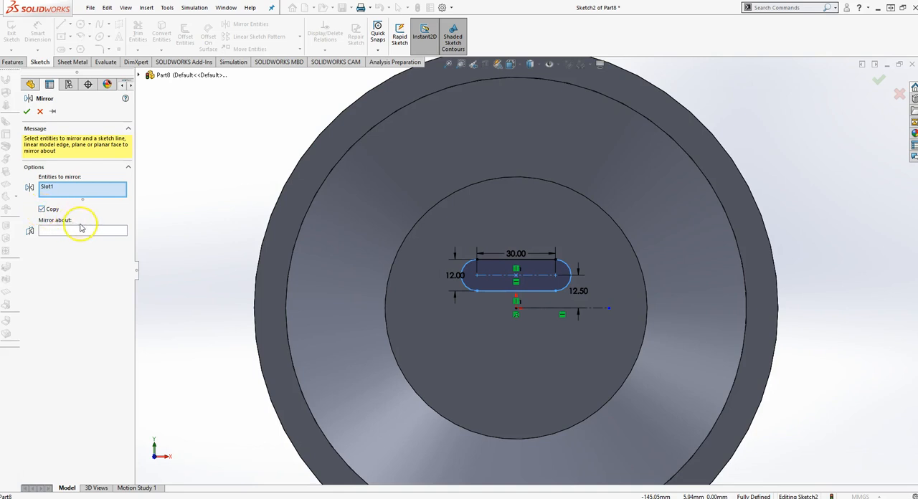
{"action": "mouse_move", "coordinate": [129, 286]}
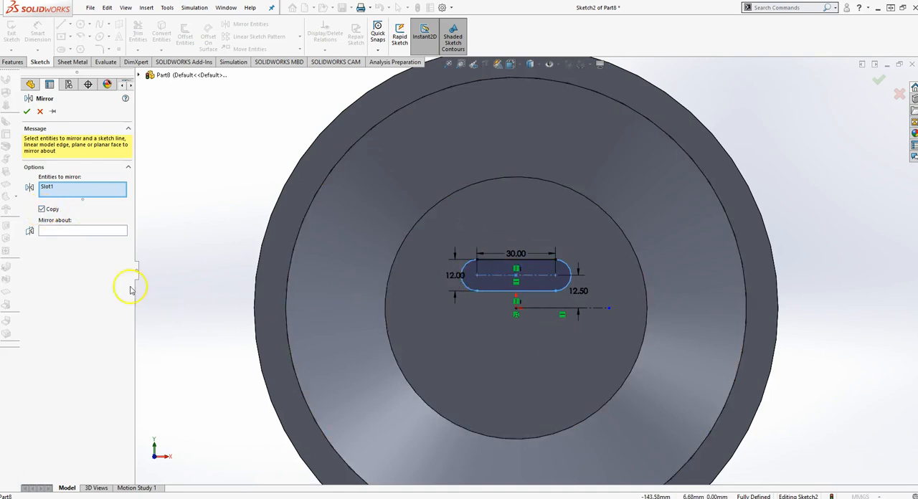
{"action": "left_click", "coordinate": [81, 229]}
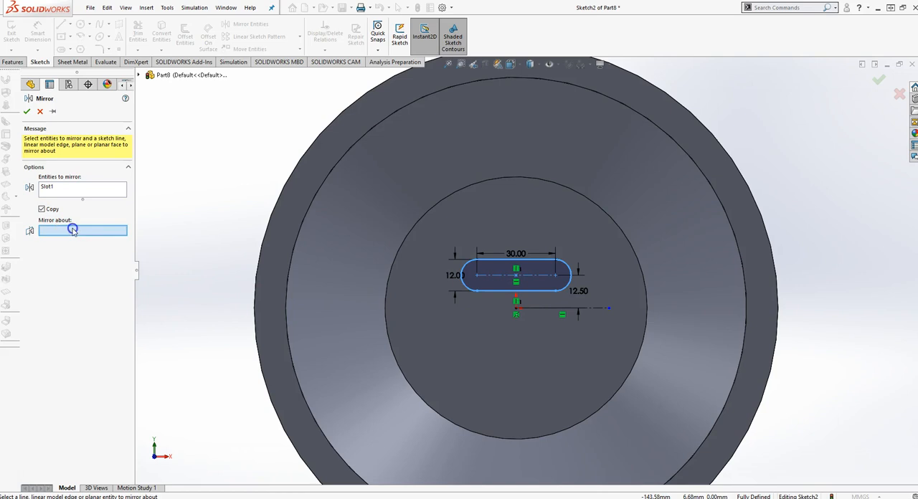
{"action": "mouse_move", "coordinate": [516, 344]}
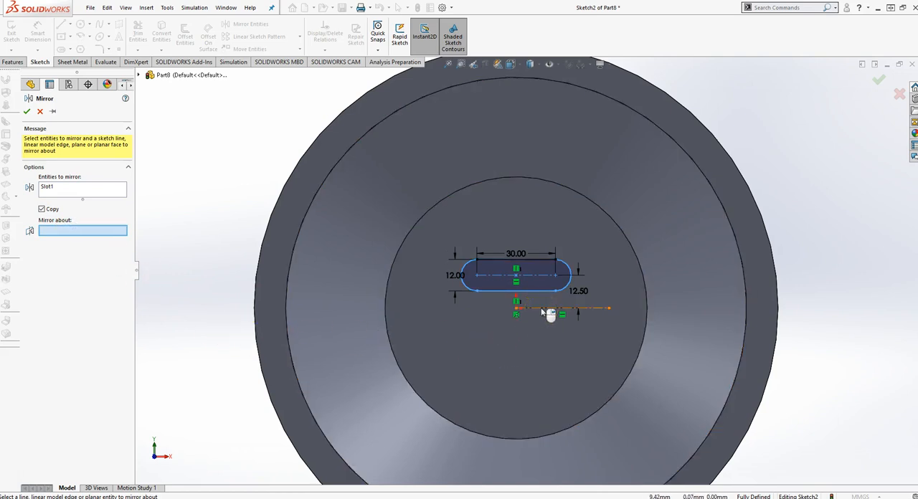
{"action": "left_click", "coordinate": [545, 308]}
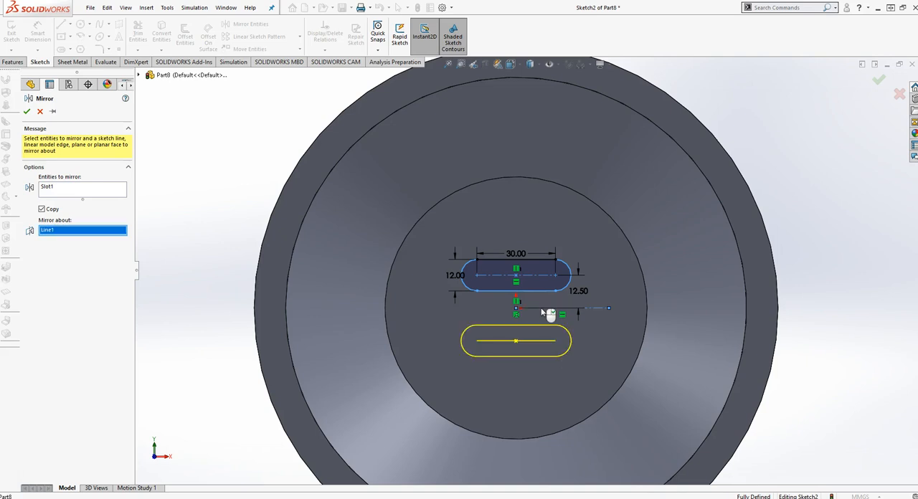
{"action": "mouse_move", "coordinate": [536, 278]}
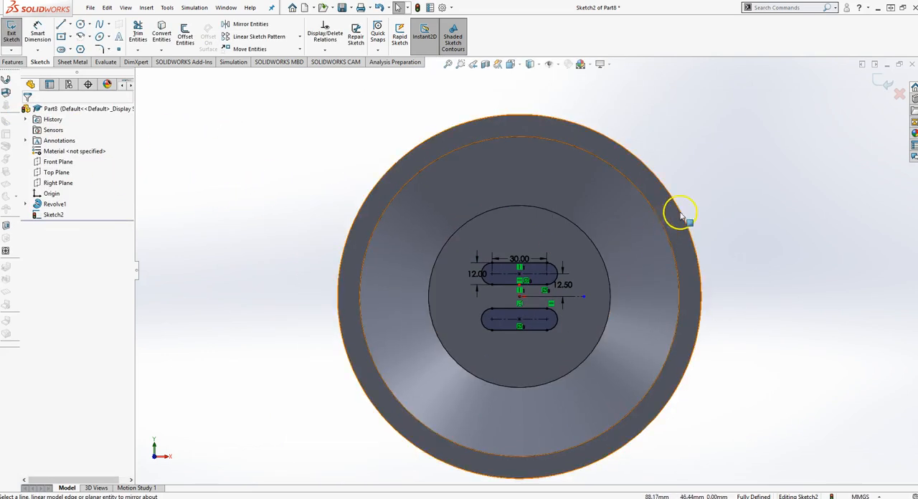
{"action": "left_click_drag", "start_coordinate": [680, 214], "coordinate": [690, 287]}
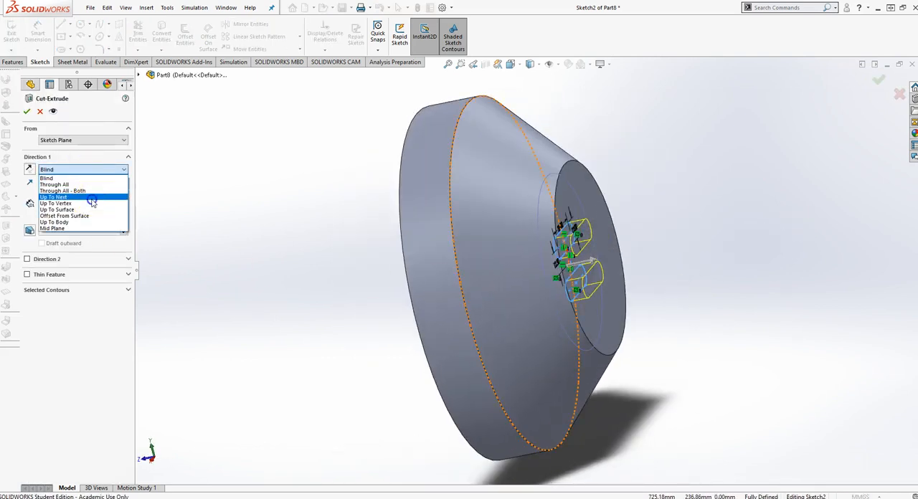
- Extrude-cut Sketch2 with the Up To Next end condition
{"action": "left_click", "coordinate": [27, 112]}
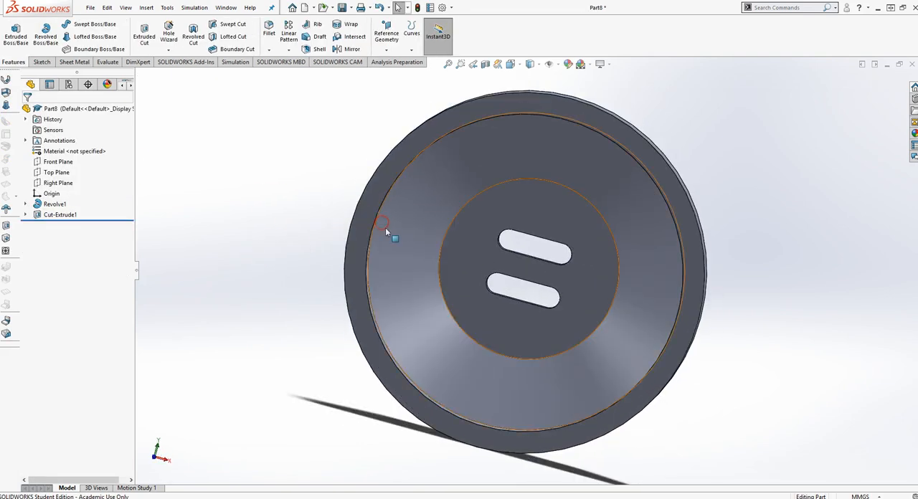
{"action": "mouse_move", "coordinate": [651, 175]}
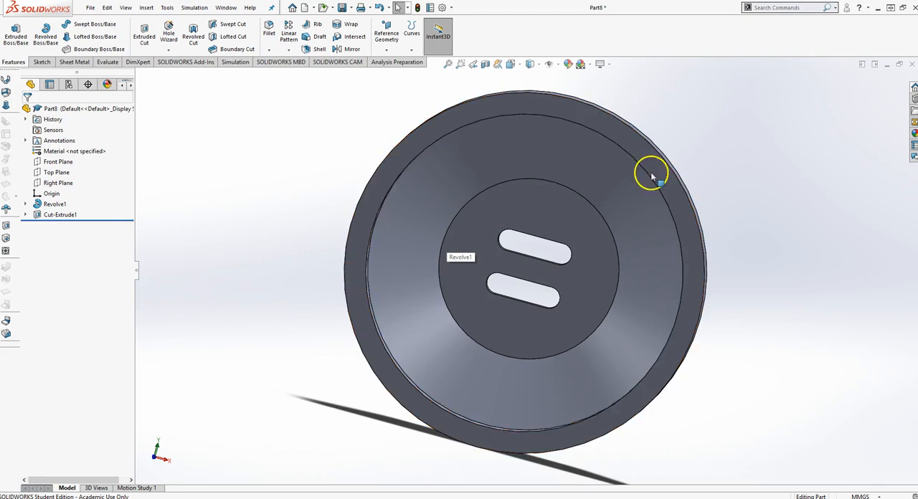
{"action": "mouse_move", "coordinate": [627, 221]}
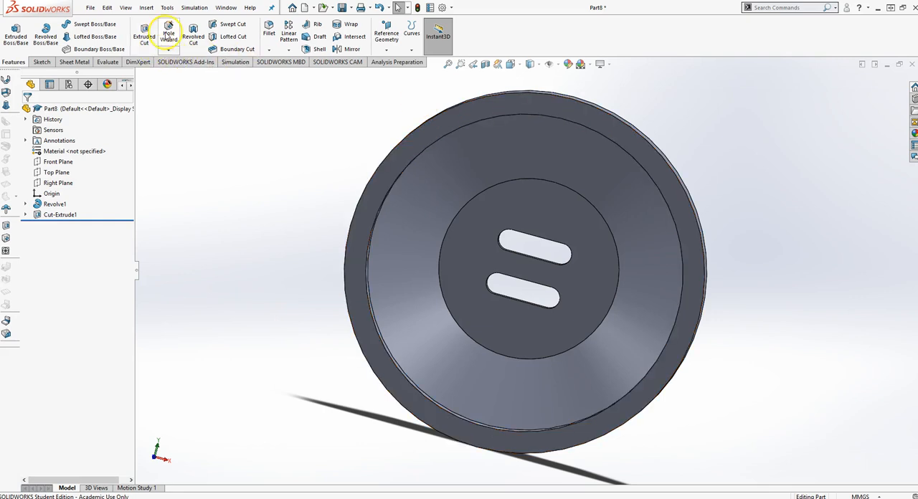
- Specify a blind ANSI Metric M8x1.0 tapped hole with a 16 mm thread
{"action": "left_click", "coordinate": [168, 35]}
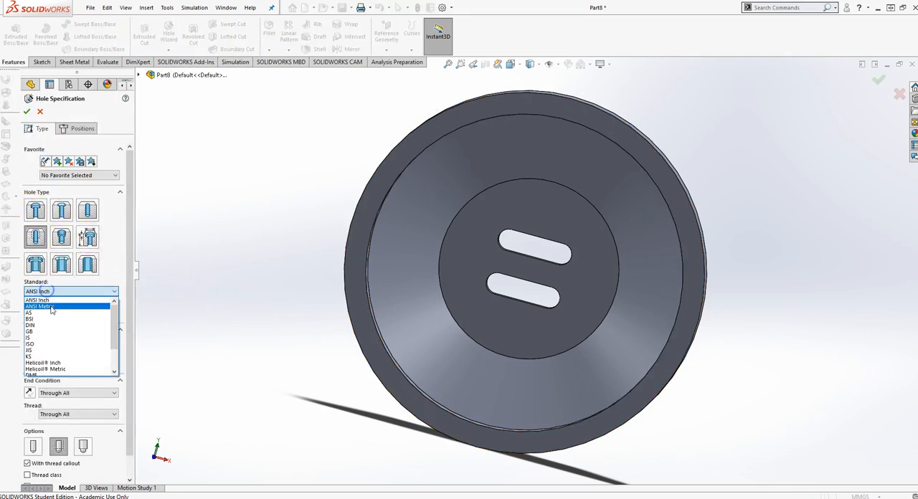
{"action": "left_click", "coordinate": [54, 309]}
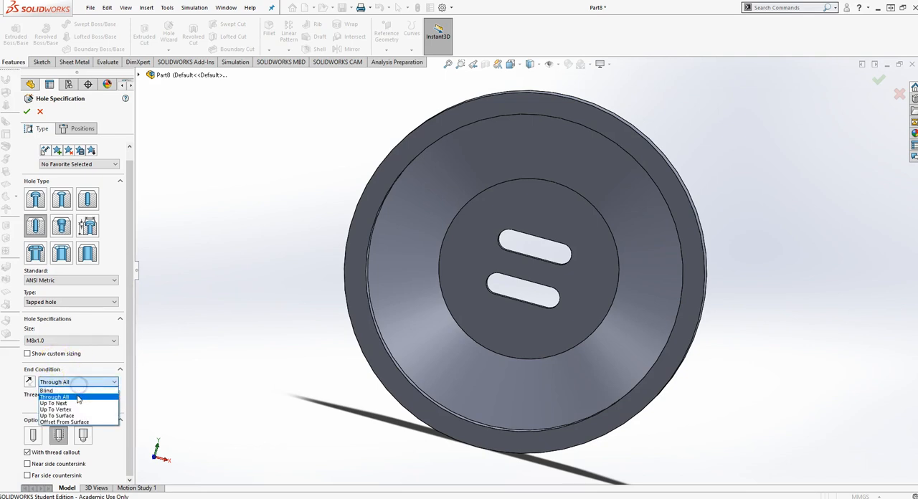
{"action": "left_click", "coordinate": [48, 399]}
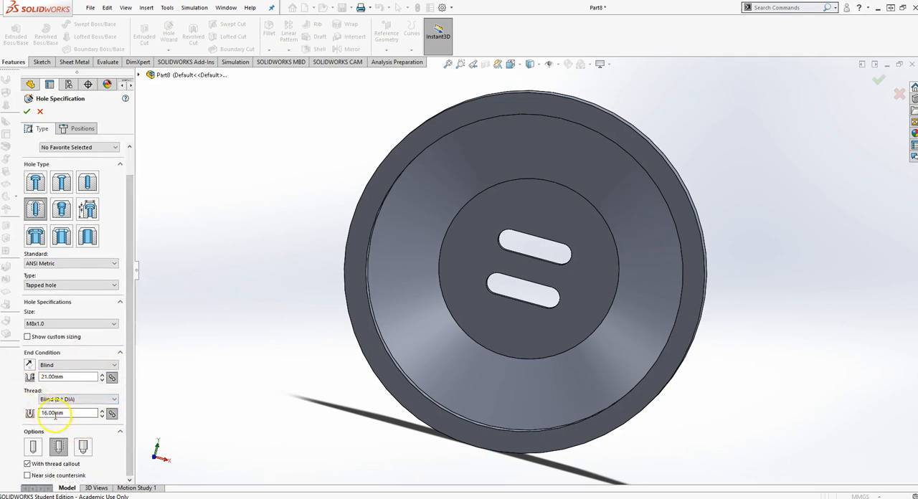
{"action": "mouse_move", "coordinate": [38, 436]}
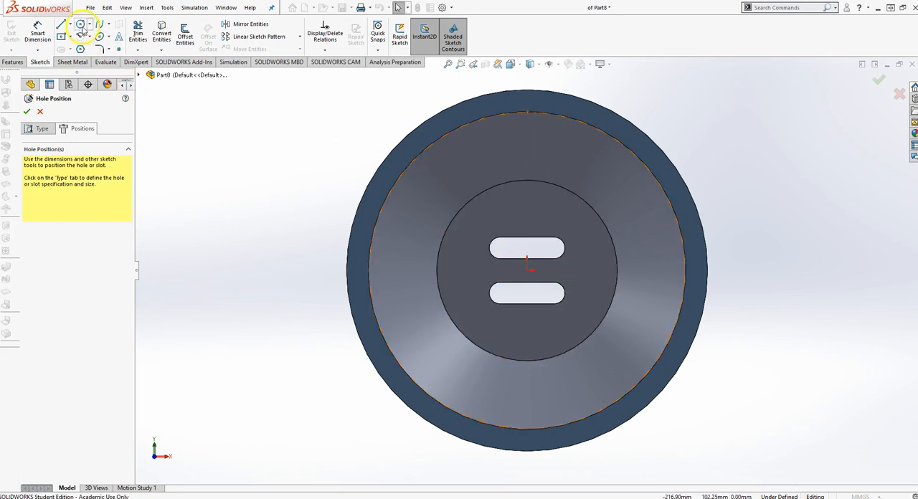
- Draw a vertical construction line from the origin to the rim and place the hole on it
{"action": "left_click", "coordinate": [60, 32]}
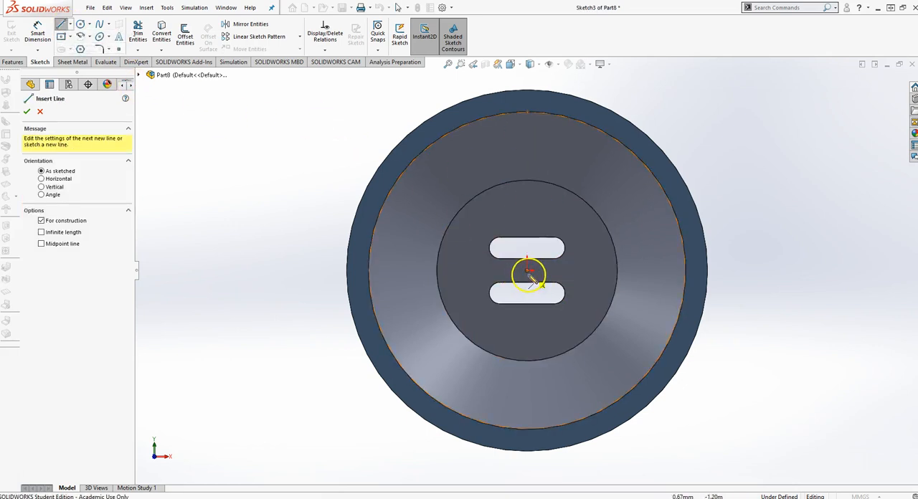
{"action": "left_click_drag", "start_coordinate": [528, 269], "coordinate": [527, 147]}
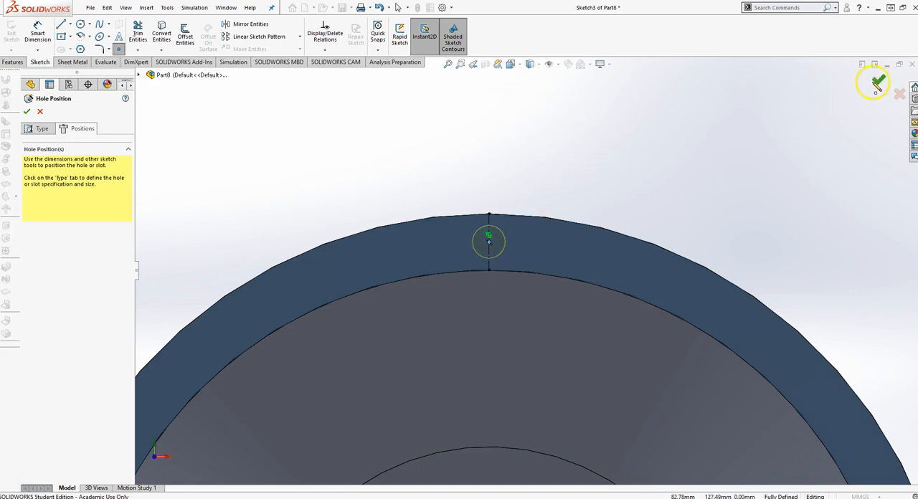
{"action": "left_click", "coordinate": [874, 77]}
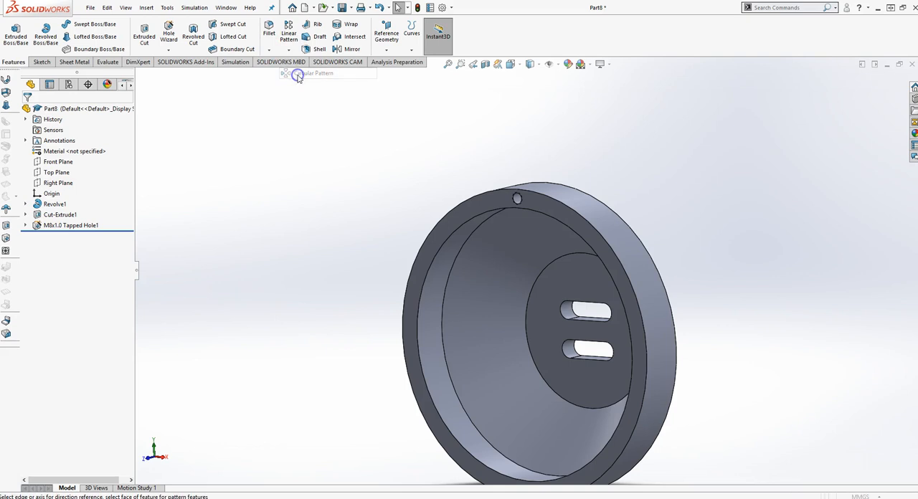
- Circular-pattern the tapped hole 8 times at equal 360° spacing about the rim face
{"action": "left_click", "coordinate": [295, 76]}
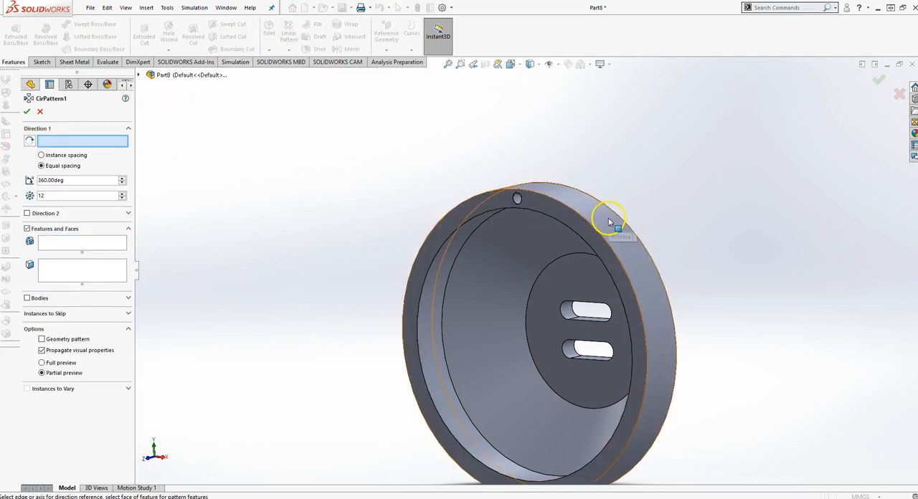
{"action": "left_click", "coordinate": [606, 221]}
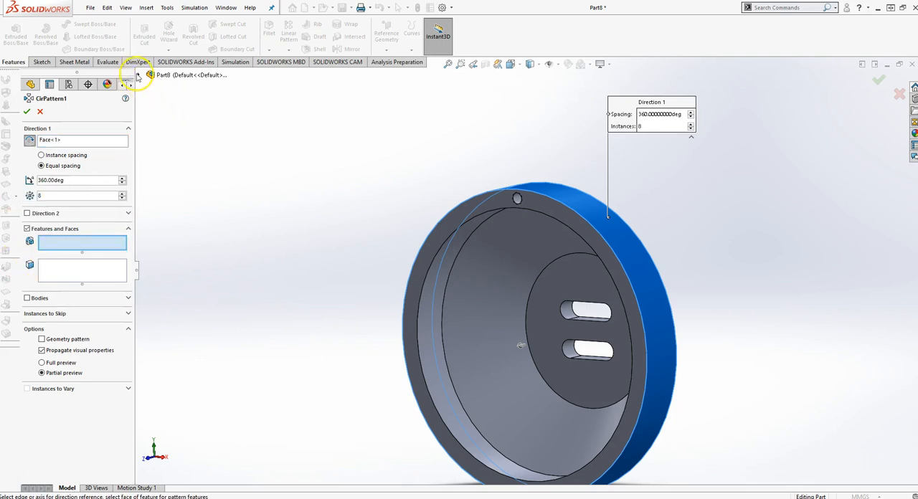
{"action": "left_click", "coordinate": [194, 192]}
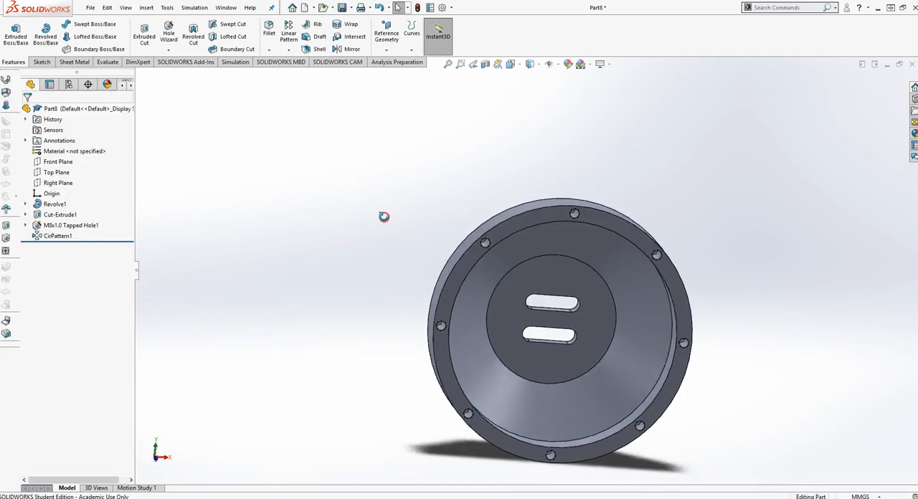
{"action": "left_click_drag", "start_coordinate": [384, 217], "coordinate": [215, 170]}
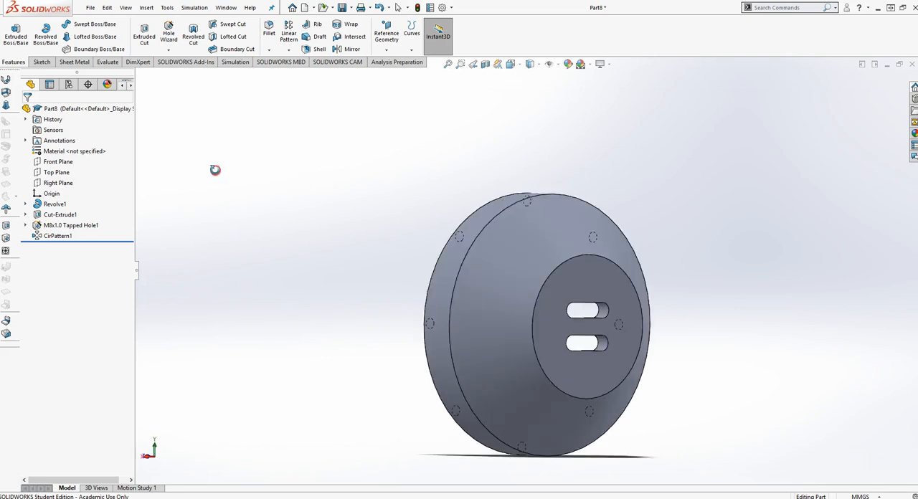